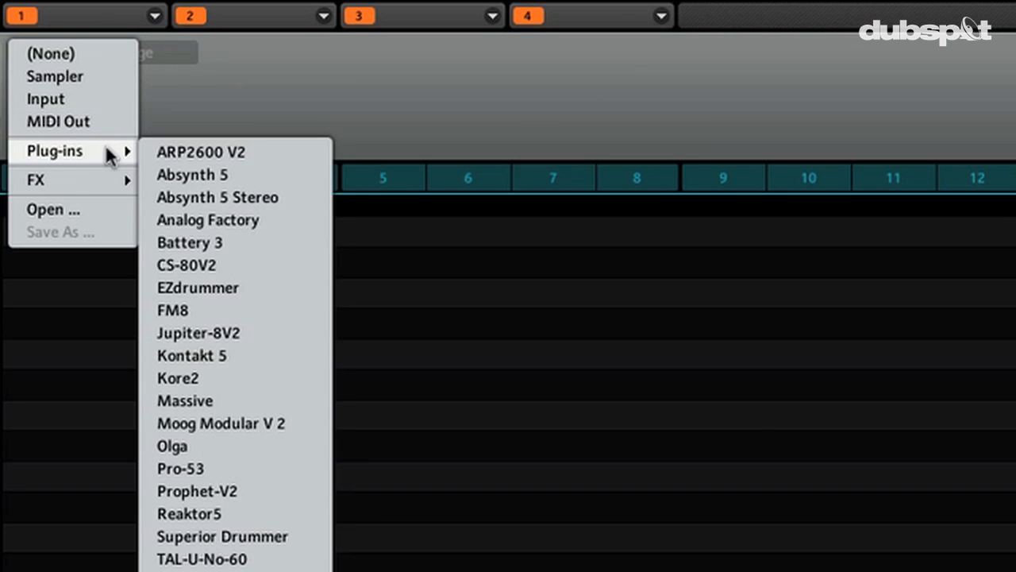
{"action": "mouse_move", "coordinate": [192, 356]}
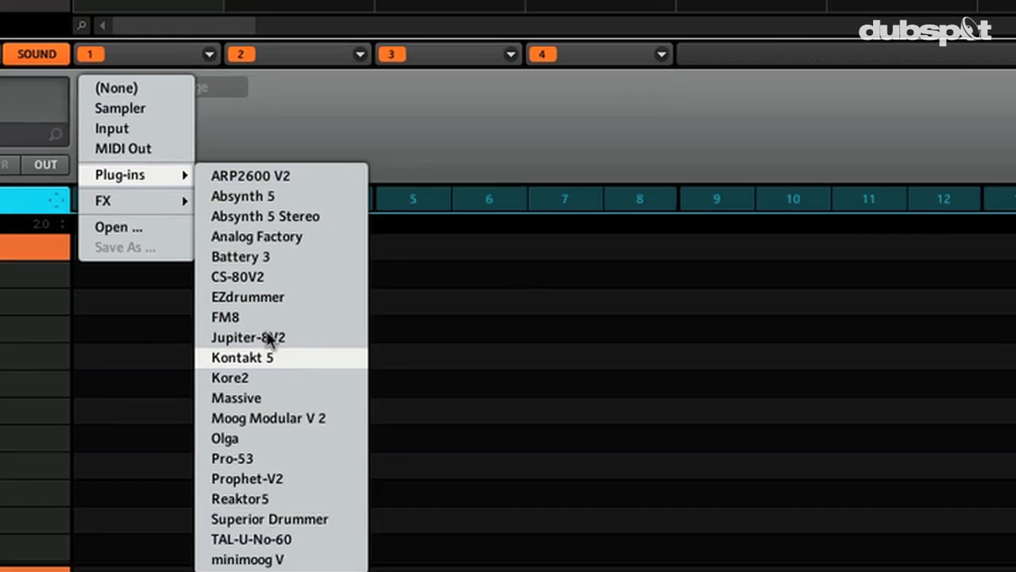
- Choose Kontakt 5 from the sound slot's Plug-ins menu
{"action": "left_click", "coordinate": [241, 358]}
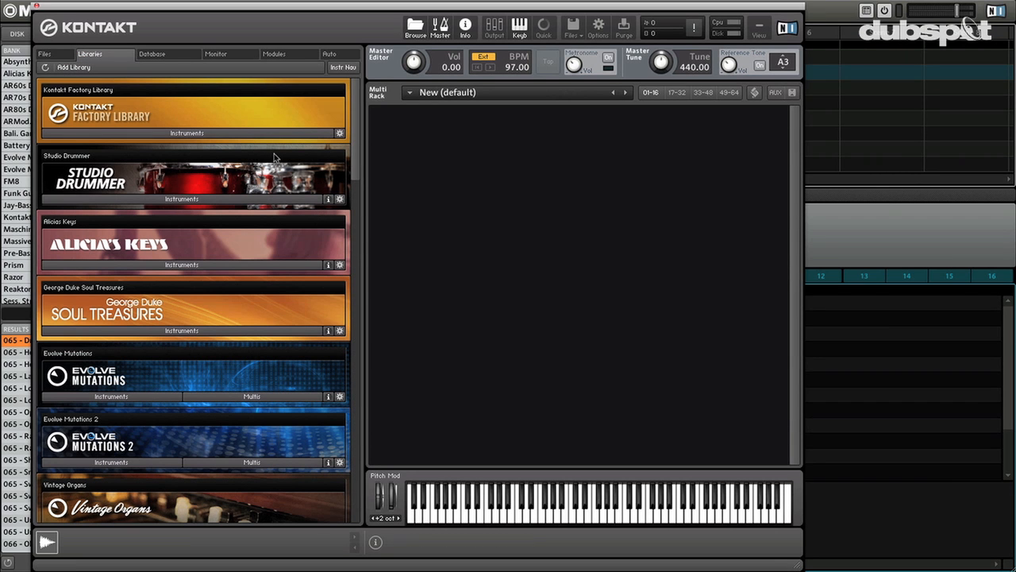
{"action": "mouse_move", "coordinate": [576, 284]}
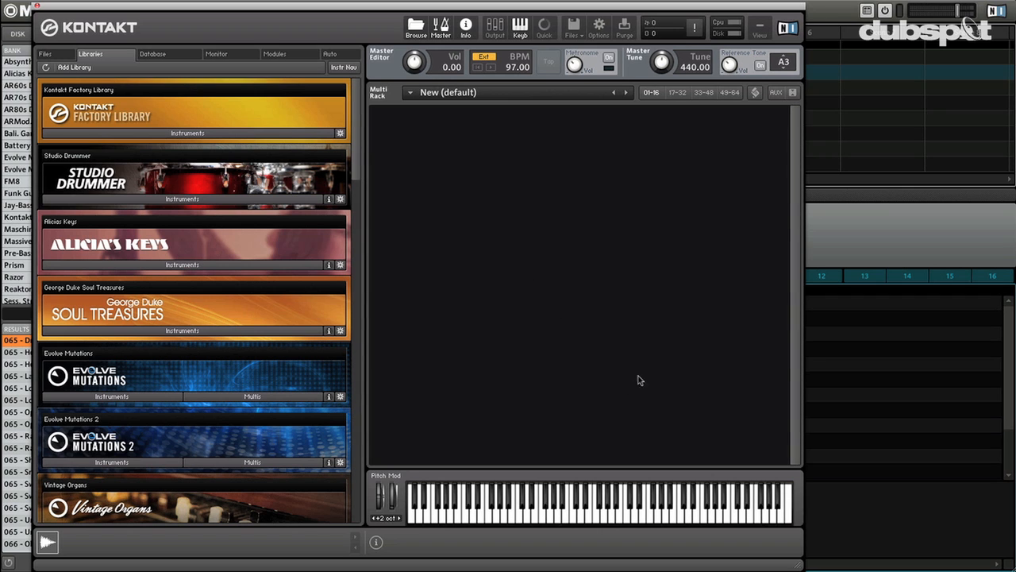
- Browse the Files tab to the Desktop and pick Funky Drummer.wav for the rack
{"action": "left_click", "coordinate": [45, 54]}
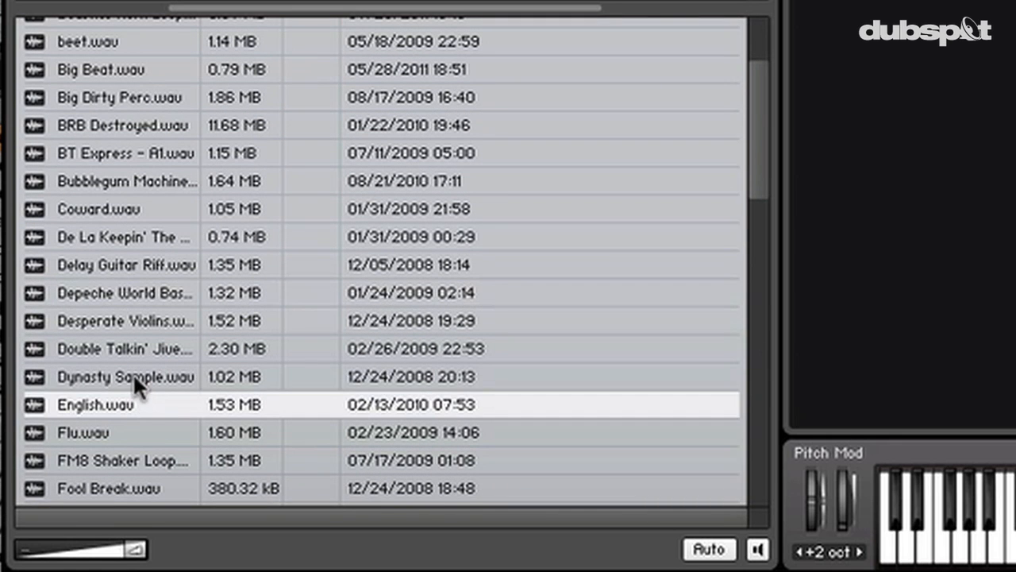
{"action": "scroll", "scroll_direction": "down", "scroll_amount": 3}
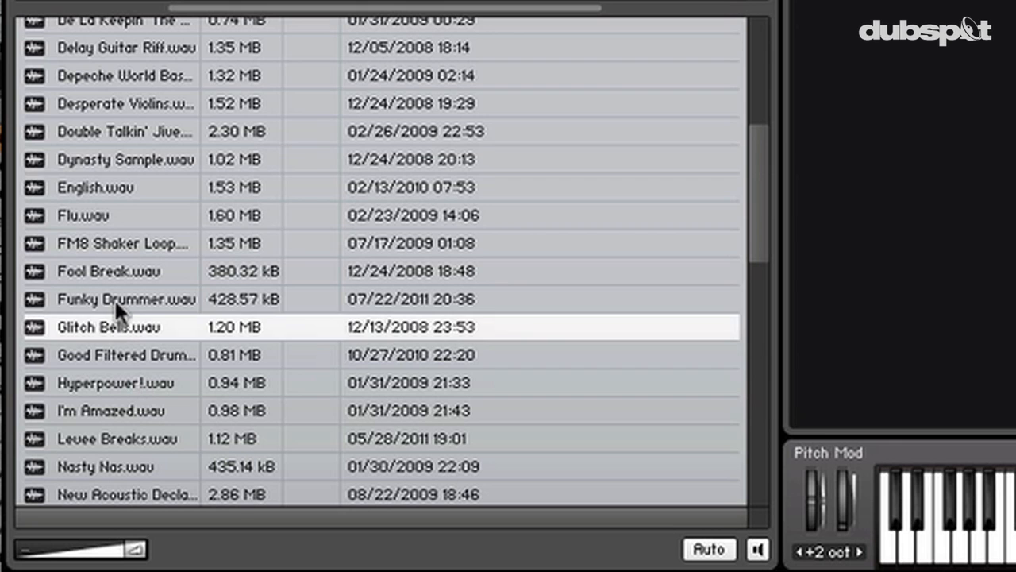
{"action": "left_click", "coordinate": [127, 299]}
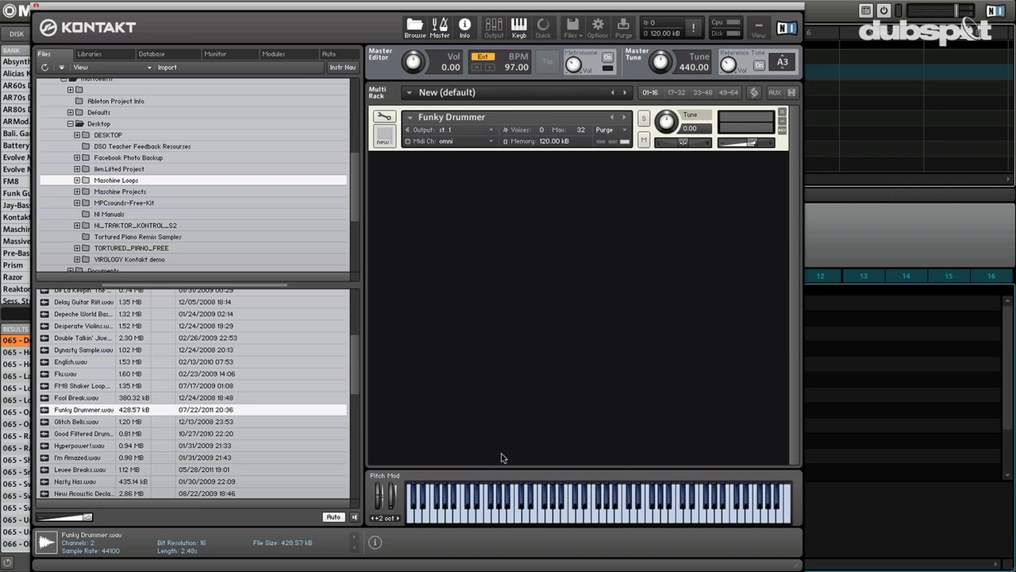
{"action": "mouse_move", "coordinate": [44, 8]}
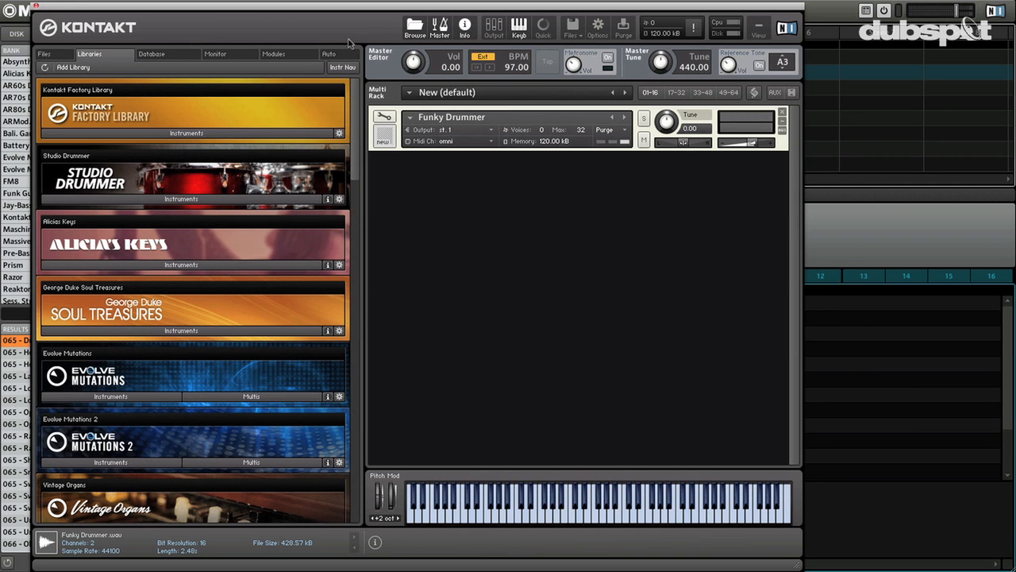
- Enter the instrument's Edit mode and add the SV LP4 low-pass filter to Group InsertFx
{"action": "left_click", "coordinate": [384, 117]}
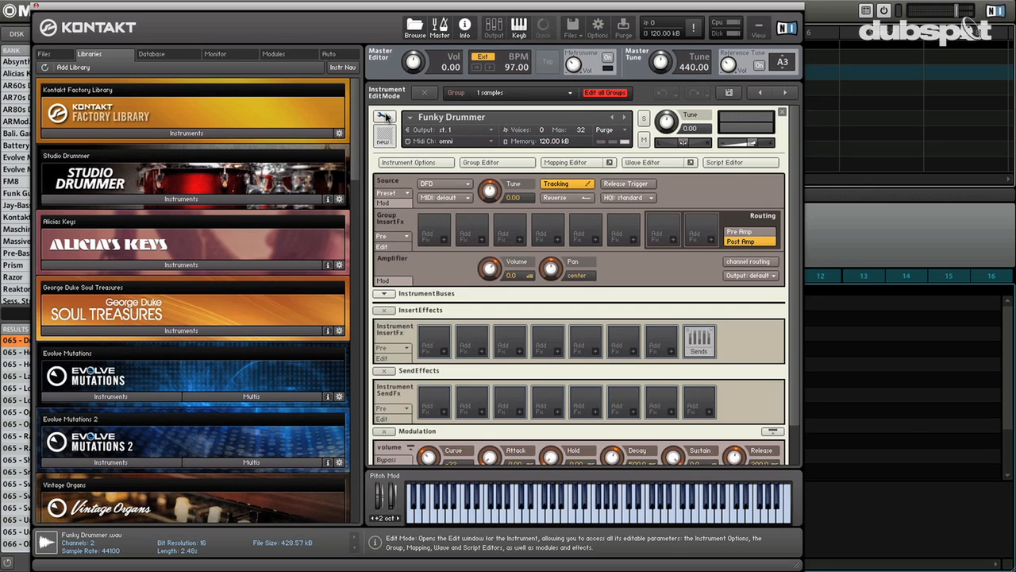
{"action": "mouse_move", "coordinate": [489, 268]}
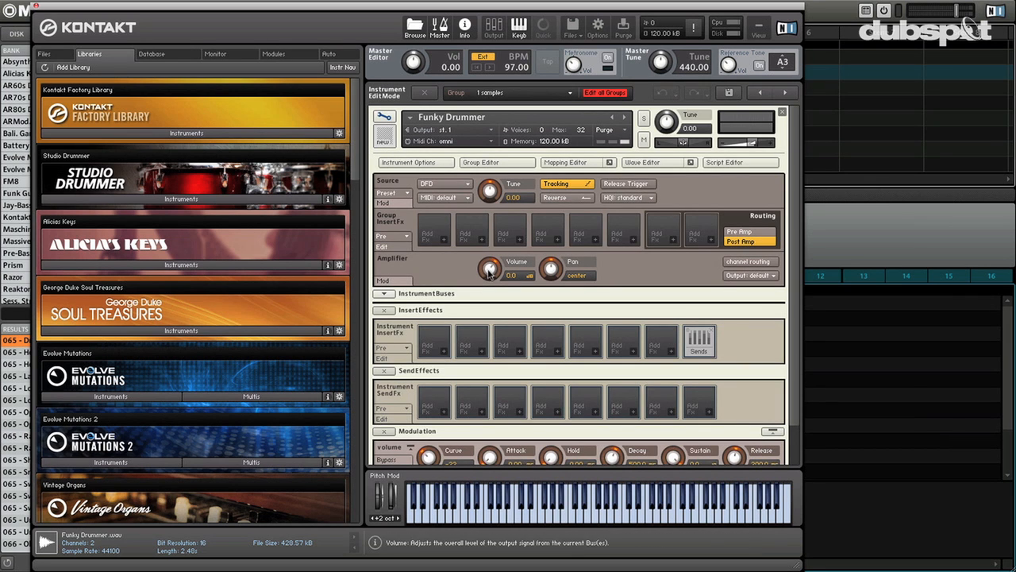
{"action": "mouse_move", "coordinate": [445, 245]}
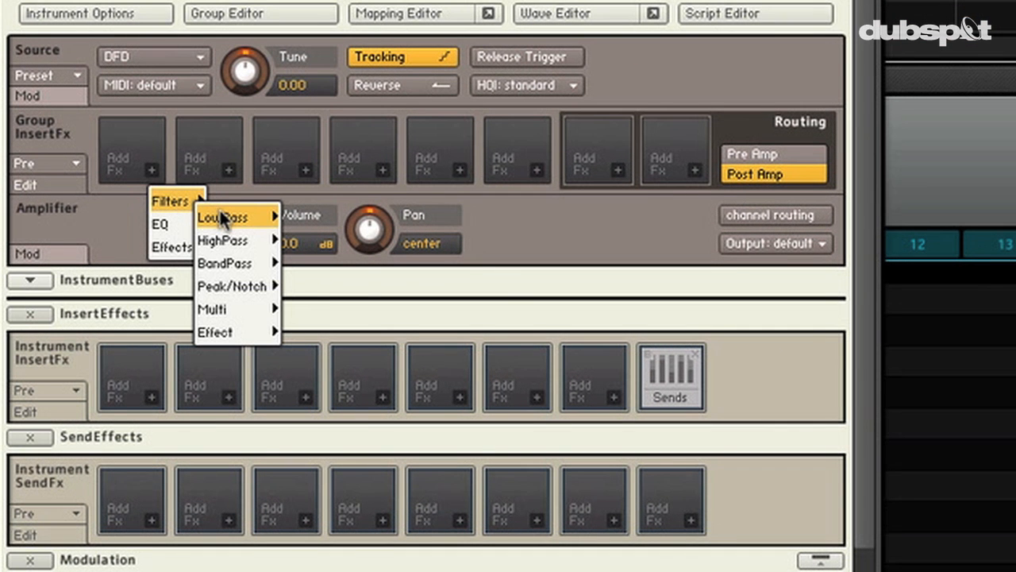
{"action": "mouse_move", "coordinate": [222, 216]}
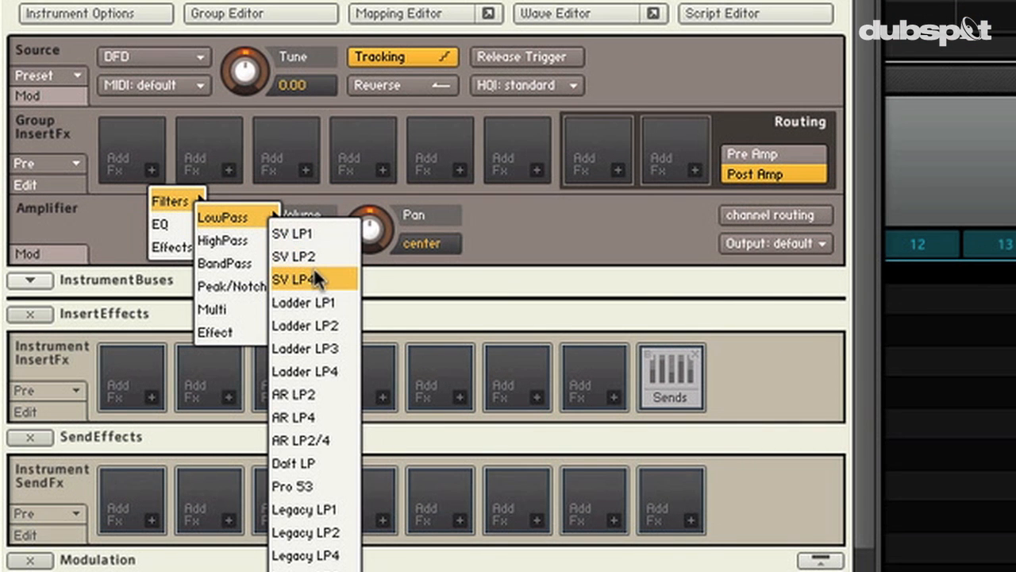
{"action": "mouse_move", "coordinate": [319, 289]}
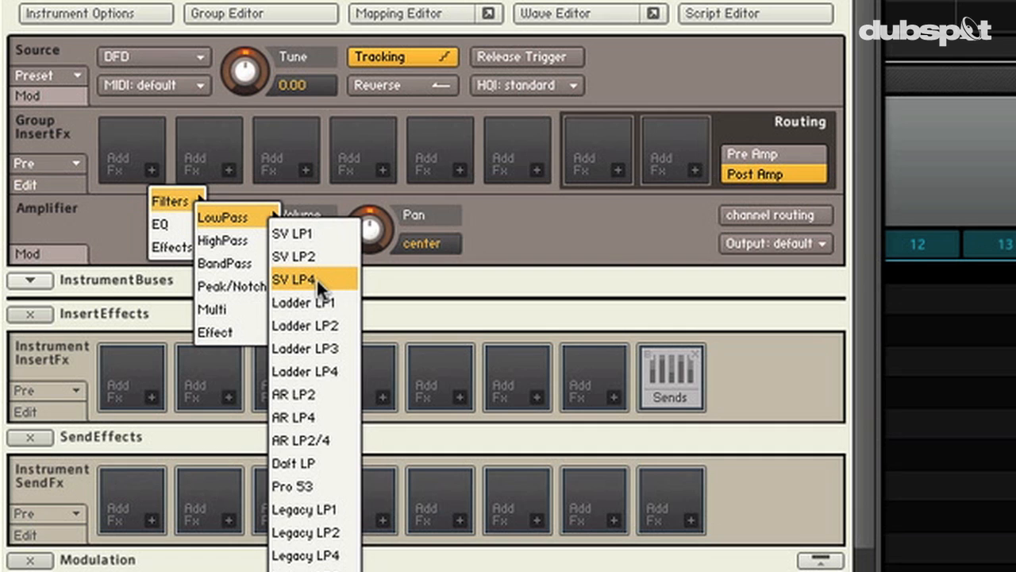
{"action": "left_click", "coordinate": [298, 280]}
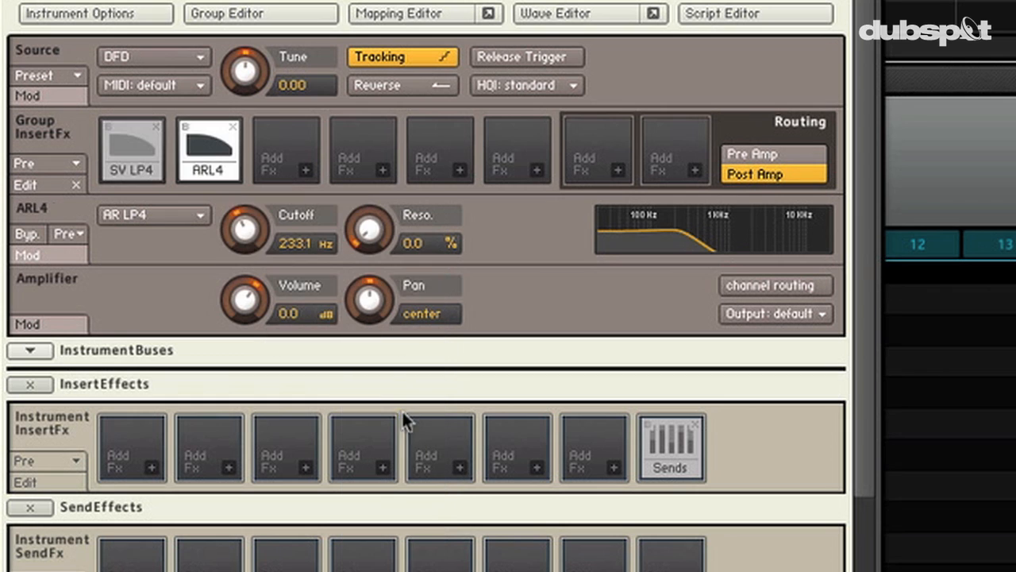
- Raise the SV LP4 cutoff to about 4.8 kHz and audition the loop in the Wave Editor
{"action": "left_click", "coordinate": [132, 149]}
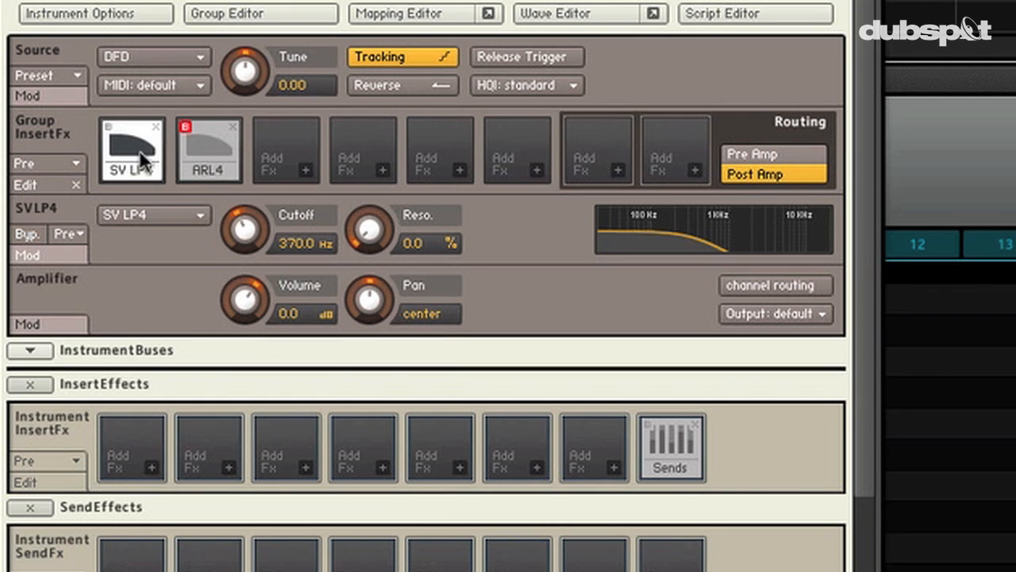
{"action": "mouse_move", "coordinate": [187, 184]}
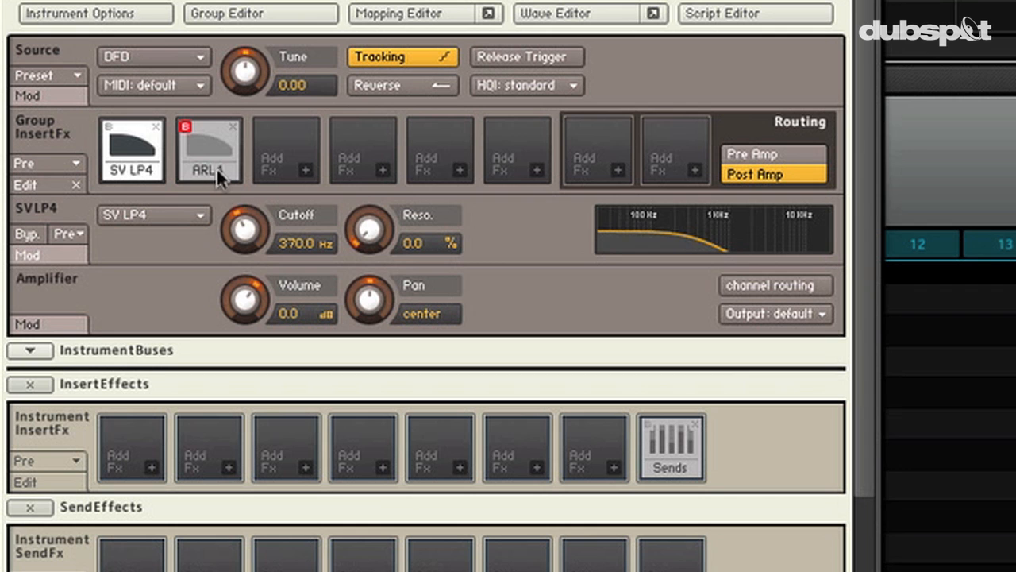
{"action": "left_click_drag", "start_coordinate": [245, 231], "coordinate": [254, 203]}
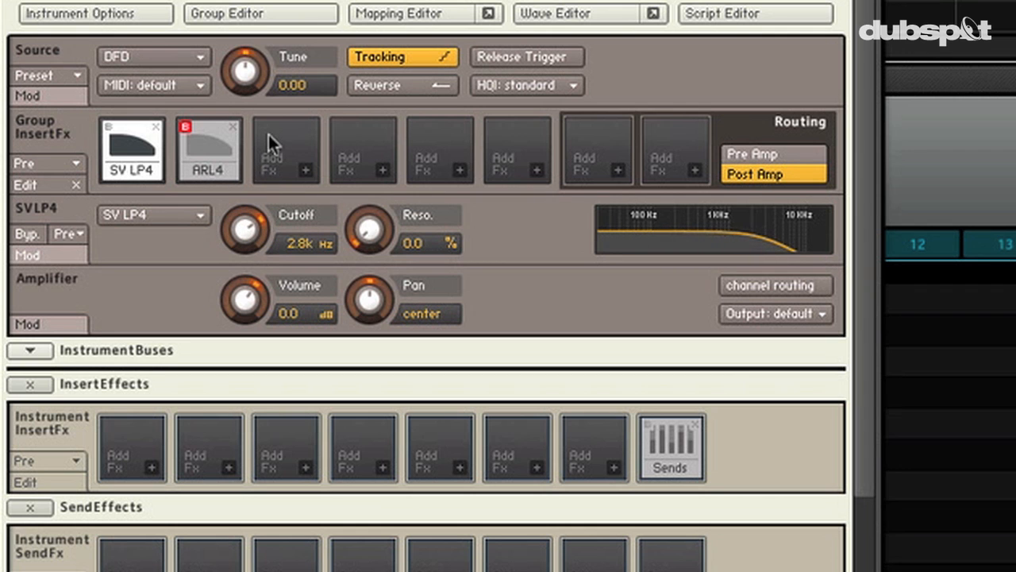
{"action": "left_click", "coordinate": [557, 13]}
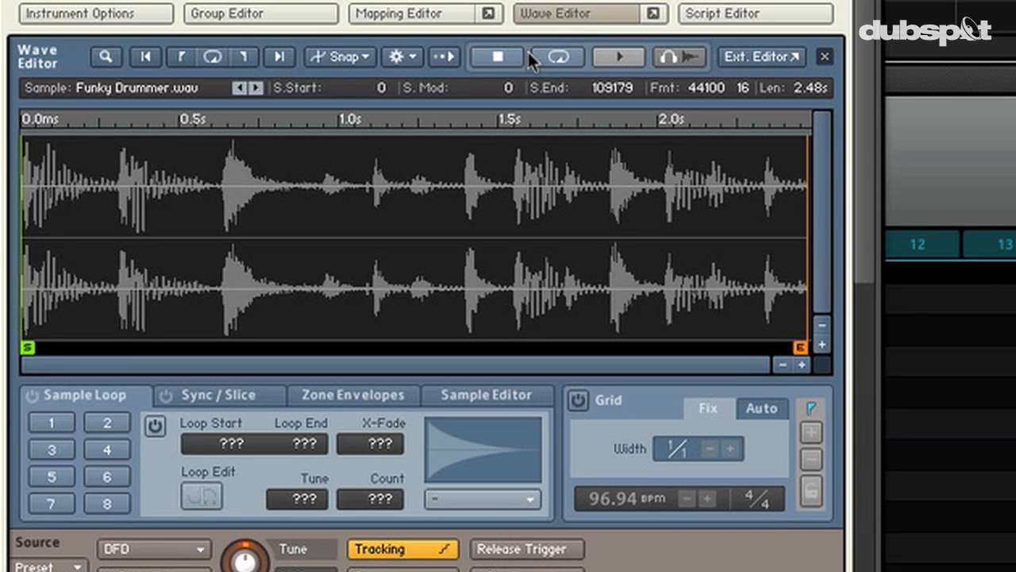
{"action": "left_click", "coordinate": [51, 422]}
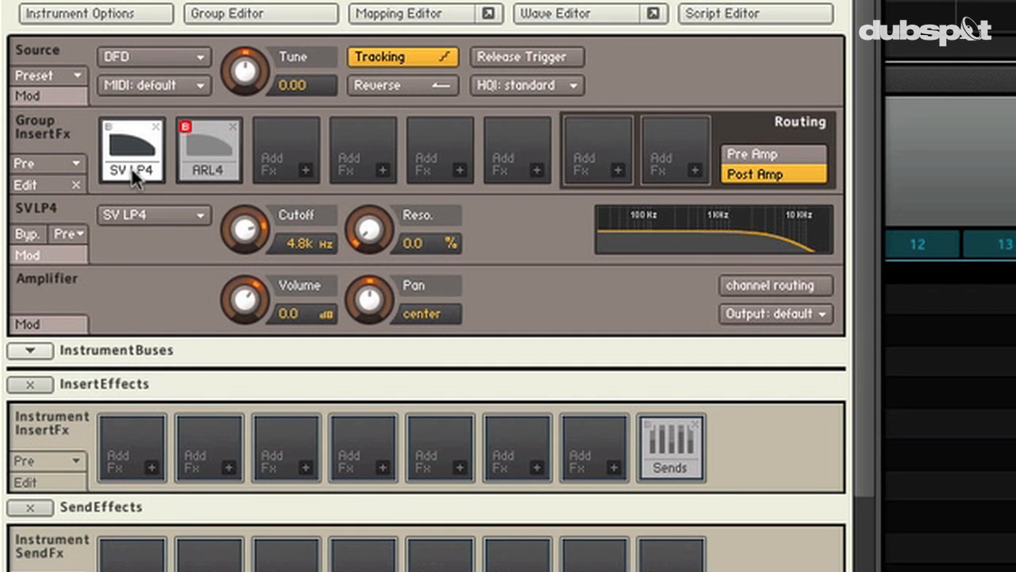
{"action": "mouse_move", "coordinate": [373, 238]}
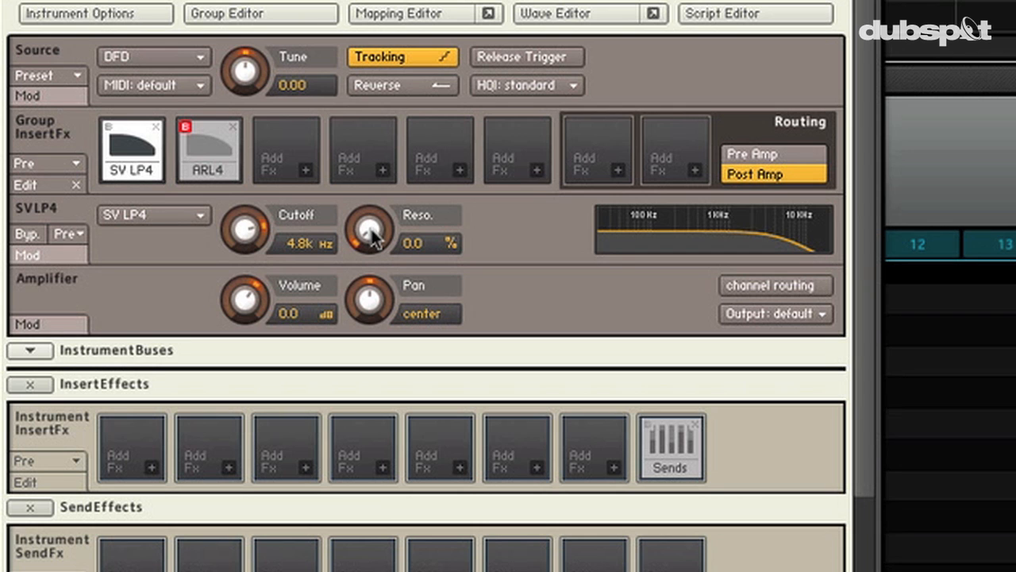
- Turn SV LP4 resonance up stepwise to about 83%, then sweep the cutoff while the loop plays
{"action": "left_click_drag", "start_coordinate": [369, 230], "coordinate": [368, 222]}
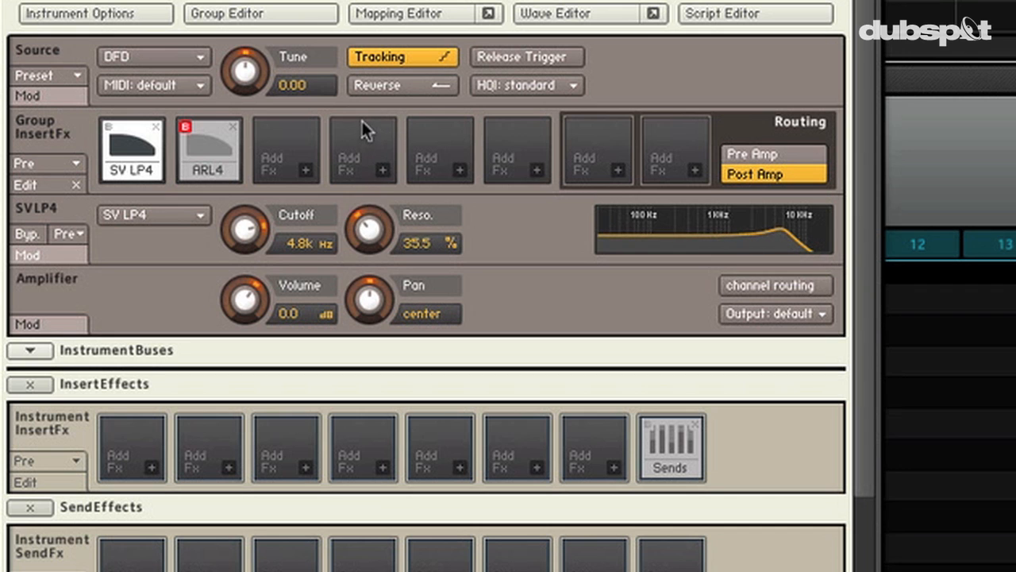
{"action": "left_click_drag", "start_coordinate": [369, 230], "coordinate": [369, 246]}
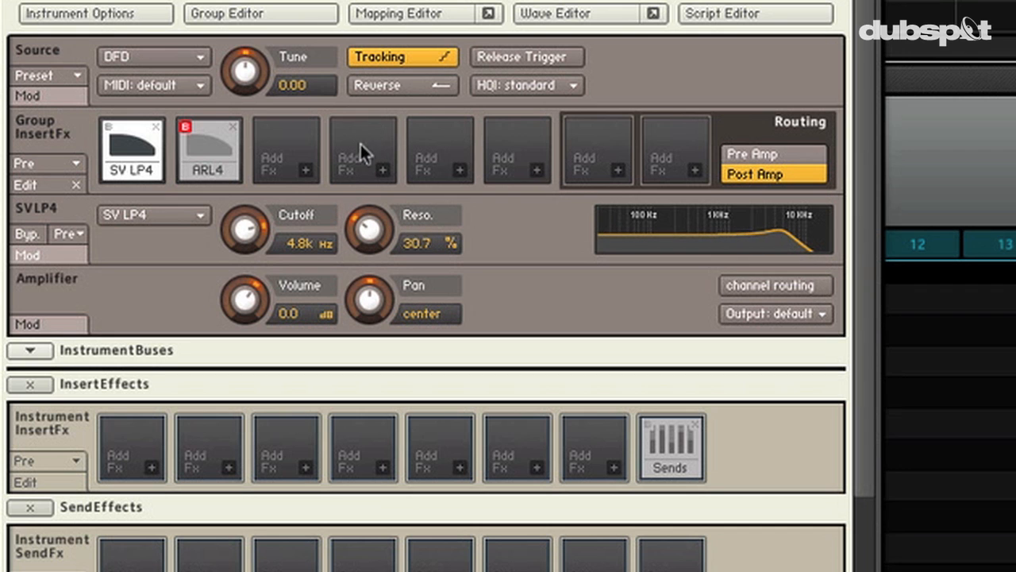
{"action": "left_click_drag", "start_coordinate": [368, 231], "coordinate": [368, 222]}
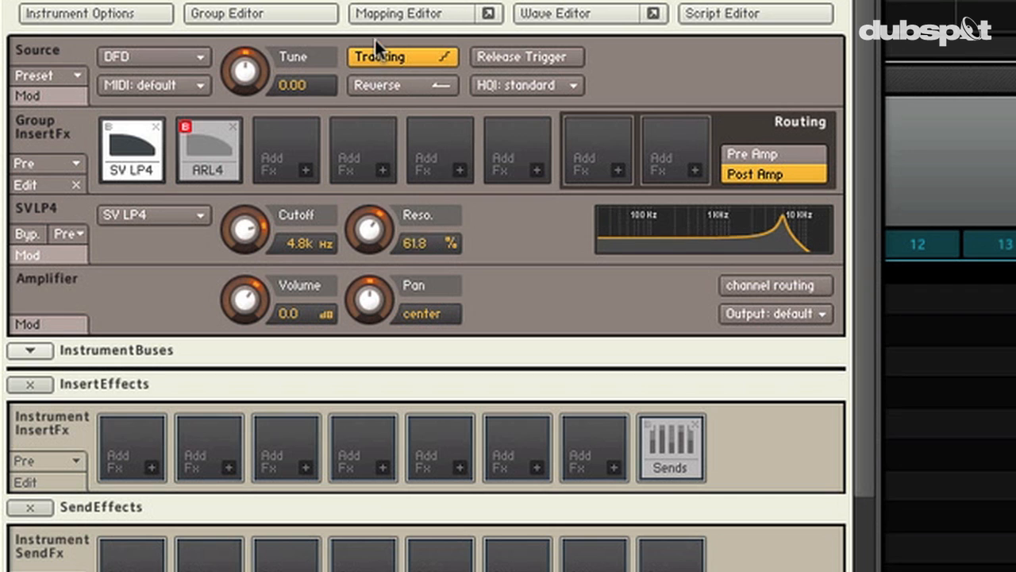
{"action": "left_click_drag", "start_coordinate": [368, 230], "coordinate": [373, 215]}
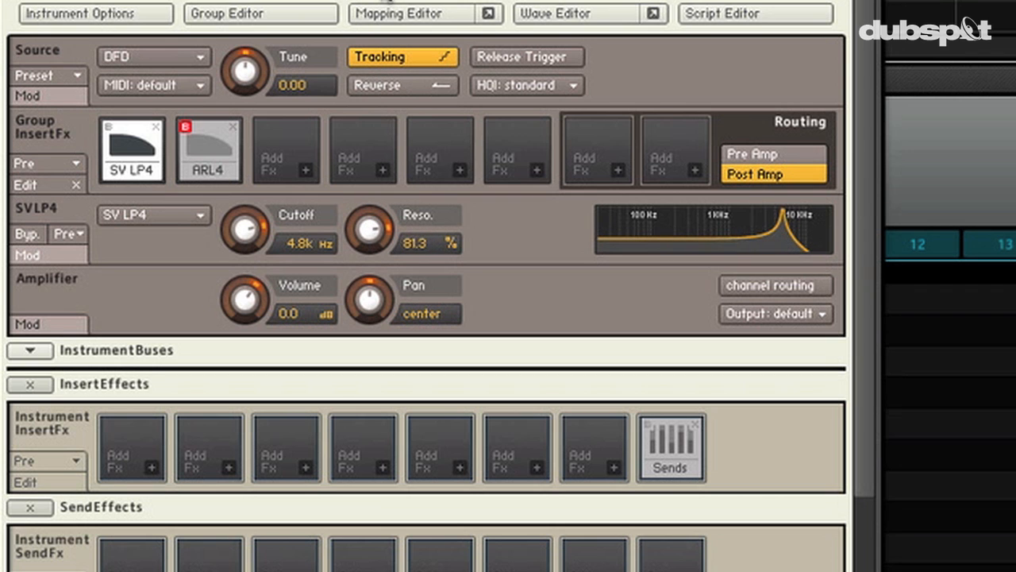
{"action": "left_click_drag", "start_coordinate": [245, 231], "coordinate": [245, 246]}
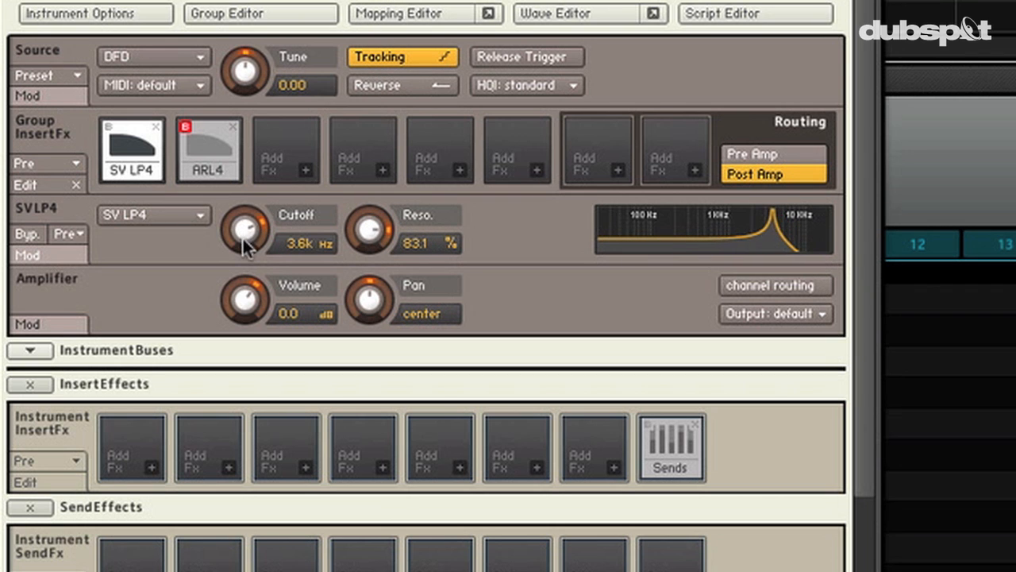
{"action": "left_click_drag", "start_coordinate": [244, 230], "coordinate": [247, 289]}
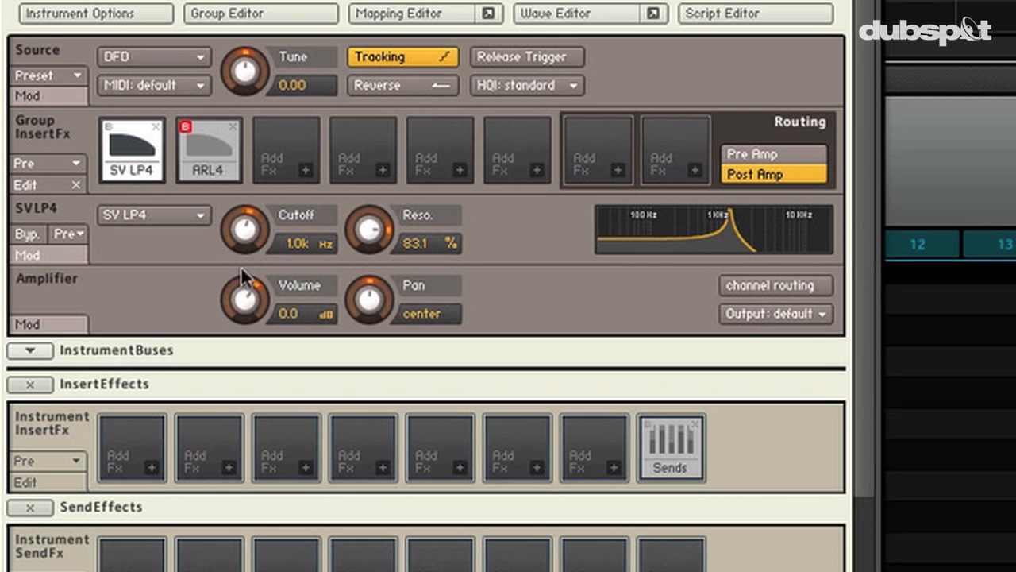
{"action": "mouse_move", "coordinate": [731, 258]}
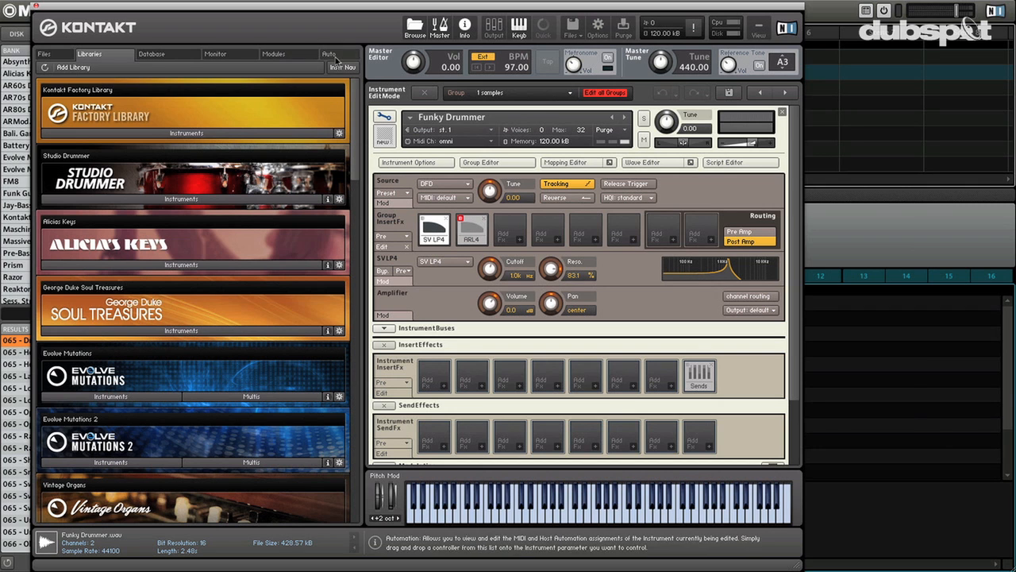
- Show the Auto tab's Host Automation list for assigning cutoff and resonance slots
{"action": "left_click", "coordinate": [327, 54]}
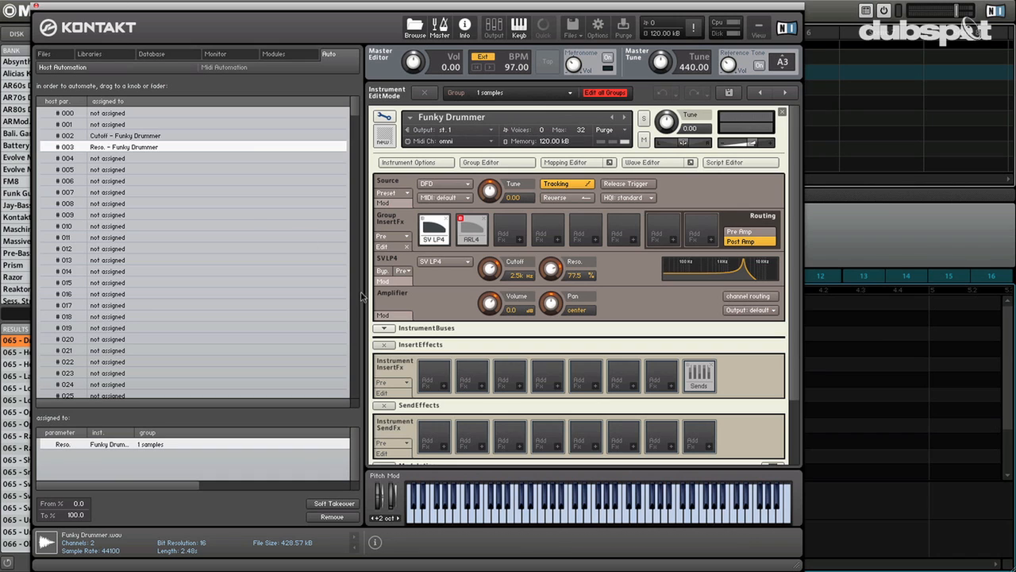
{"action": "mouse_move", "coordinate": [429, 222]}
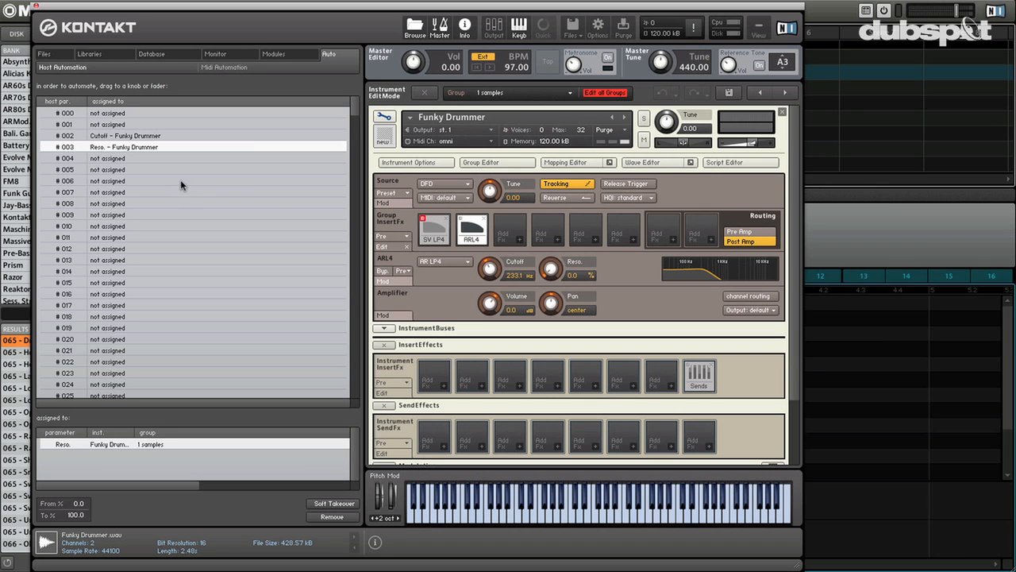
{"action": "mouse_move", "coordinate": [111, 160]}
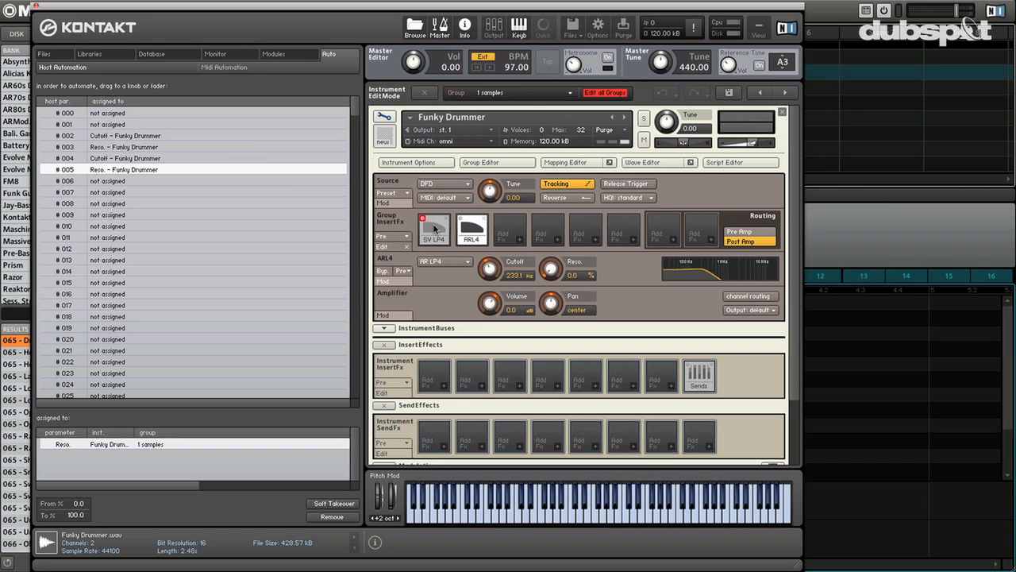
{"action": "mouse_move", "coordinate": [552, 273]}
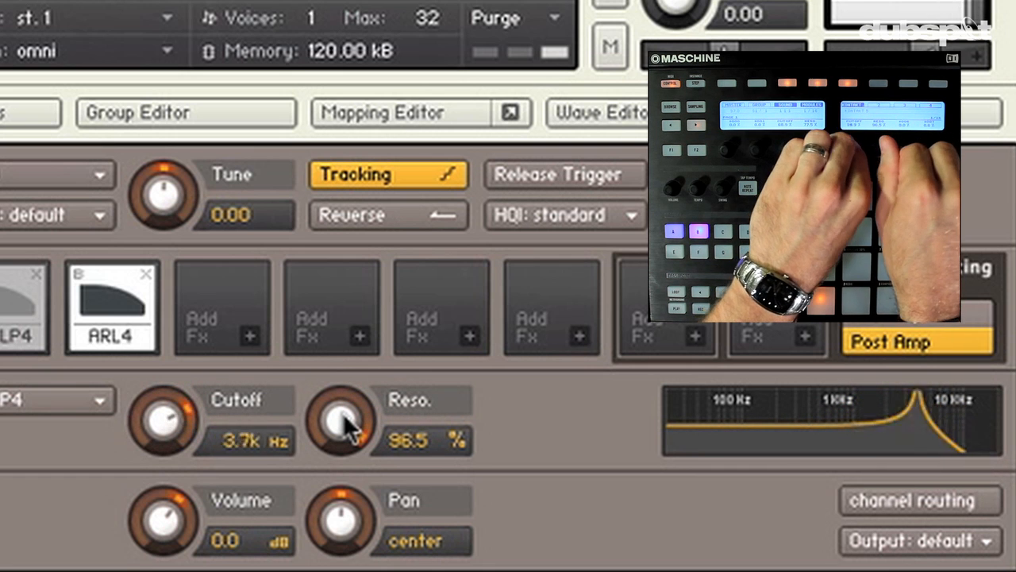
- Push SV LP4 resonance to about 96%, then select the AR LP4 slot for editing
{"action": "left_click_drag", "start_coordinate": [162, 421], "coordinate": [172, 397]}
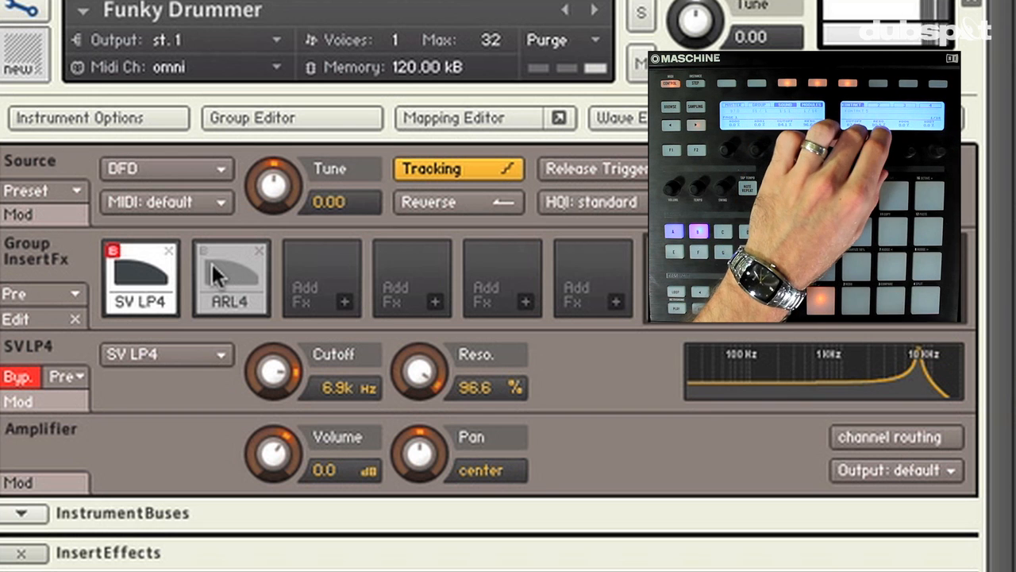
{"action": "left_click", "coordinate": [231, 277]}
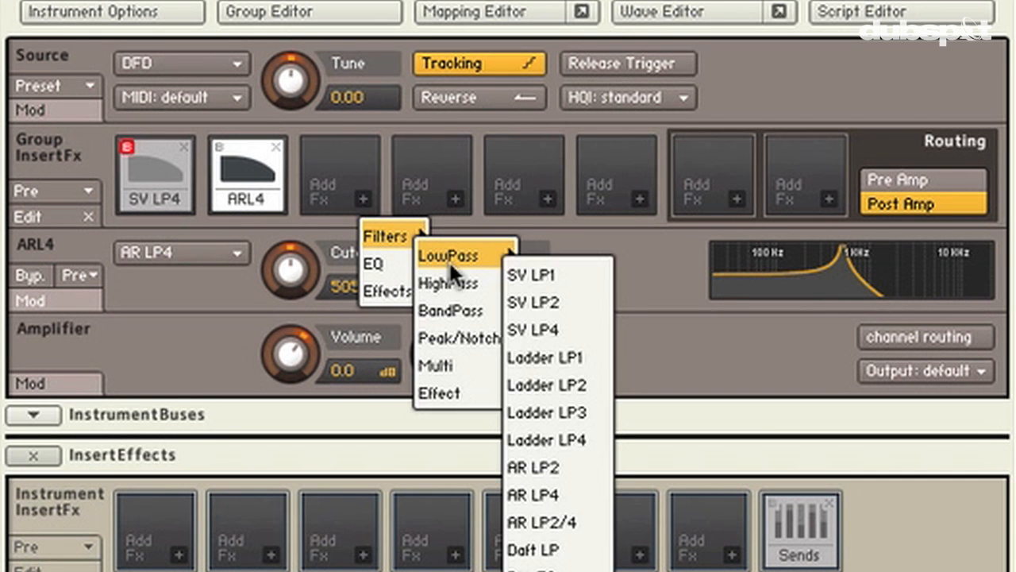
{"action": "mouse_move", "coordinate": [453, 282]}
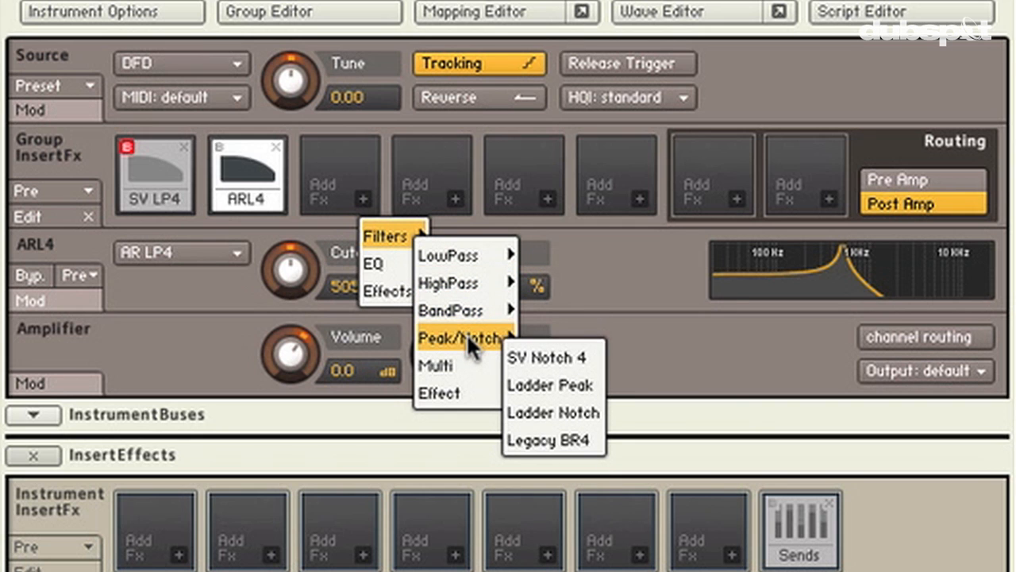
{"action": "mouse_move", "coordinate": [448, 283]}
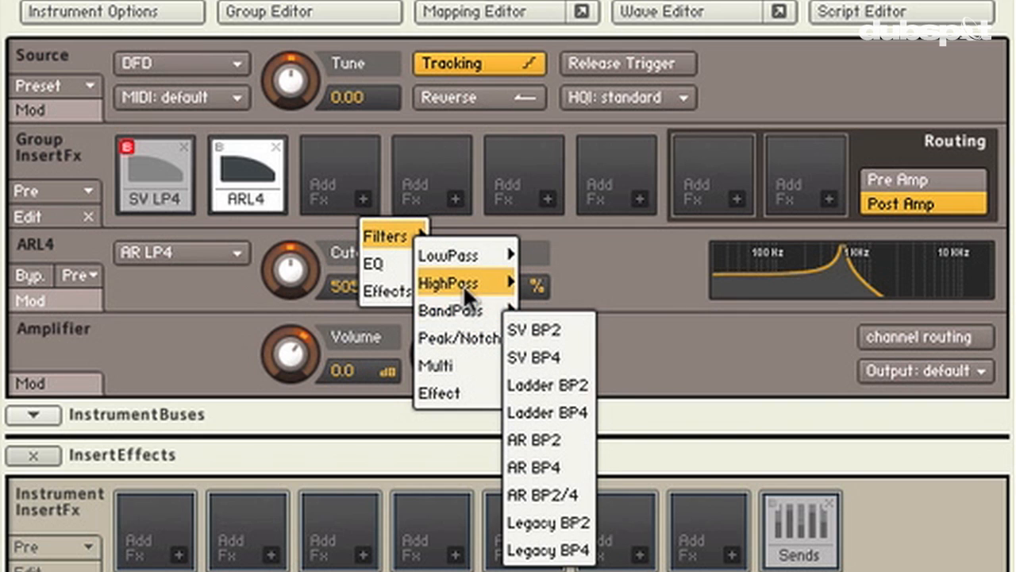
{"action": "mouse_move", "coordinate": [445, 368]}
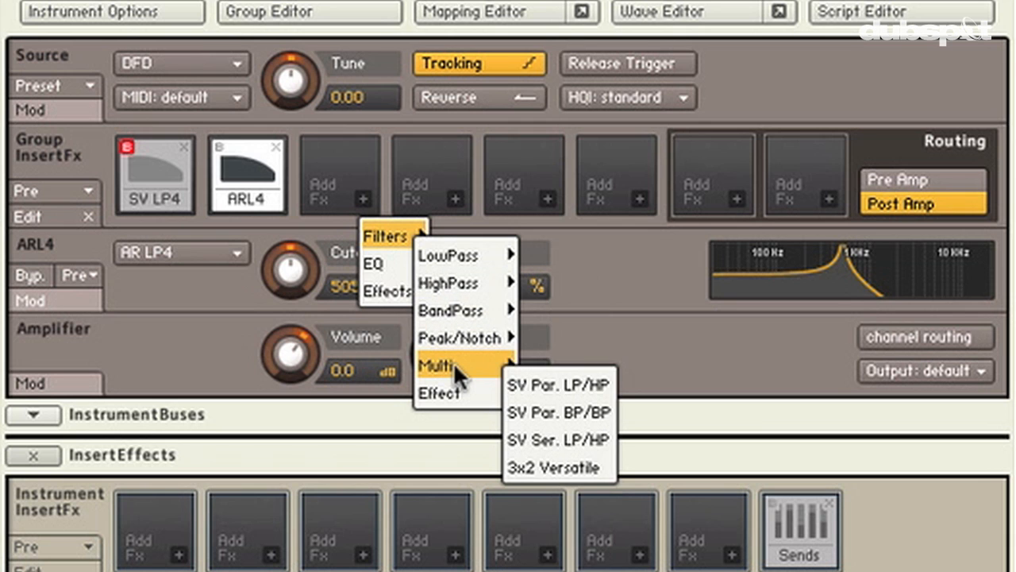
{"action": "mouse_move", "coordinate": [448, 394]}
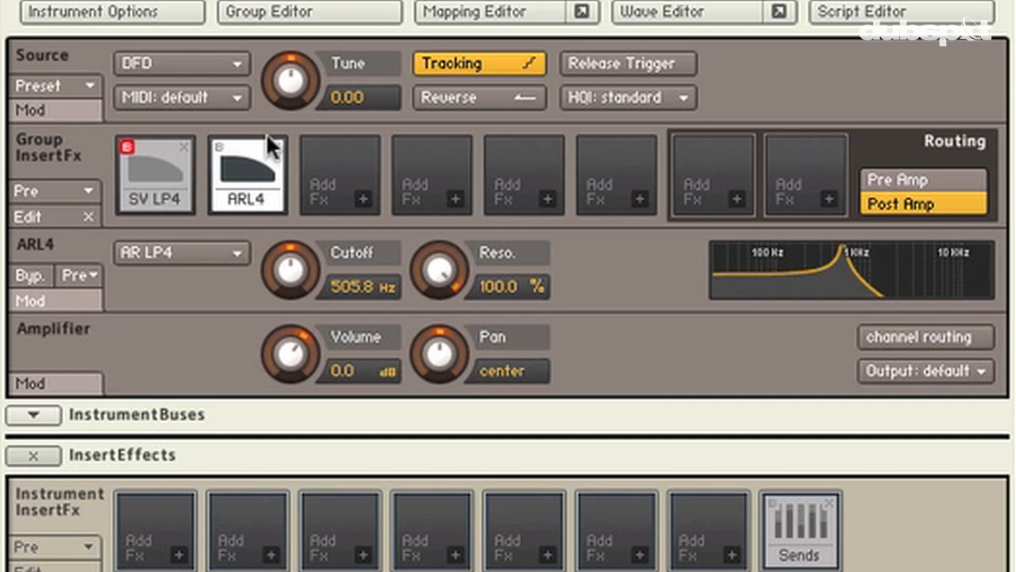
- Bypass the AR LP4 filter so both low-pass filters are off
{"action": "left_click", "coordinate": [30, 274]}
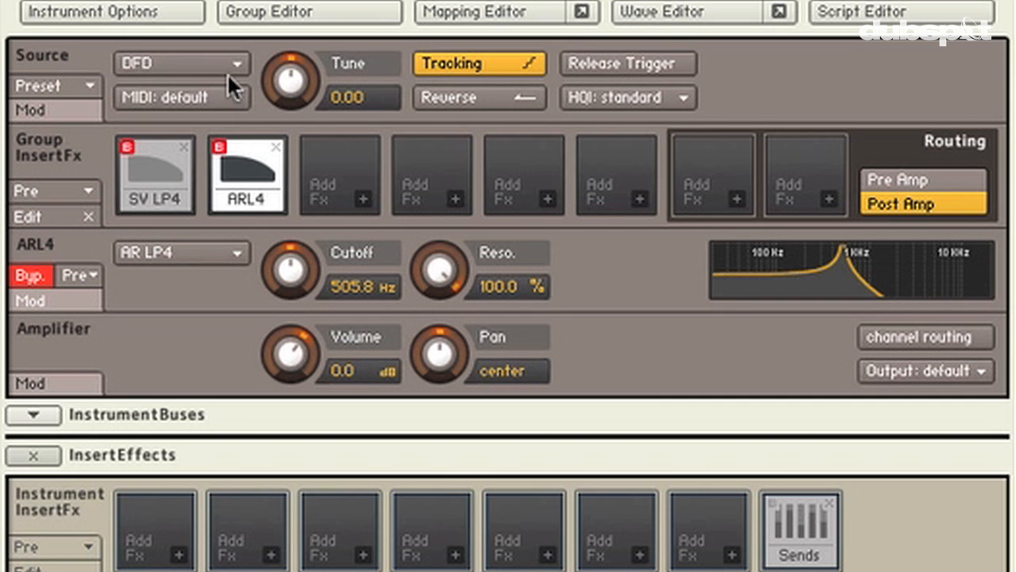
- Switch the source playback mode from DFD to time machine pro
{"action": "left_click", "coordinate": [181, 63]}
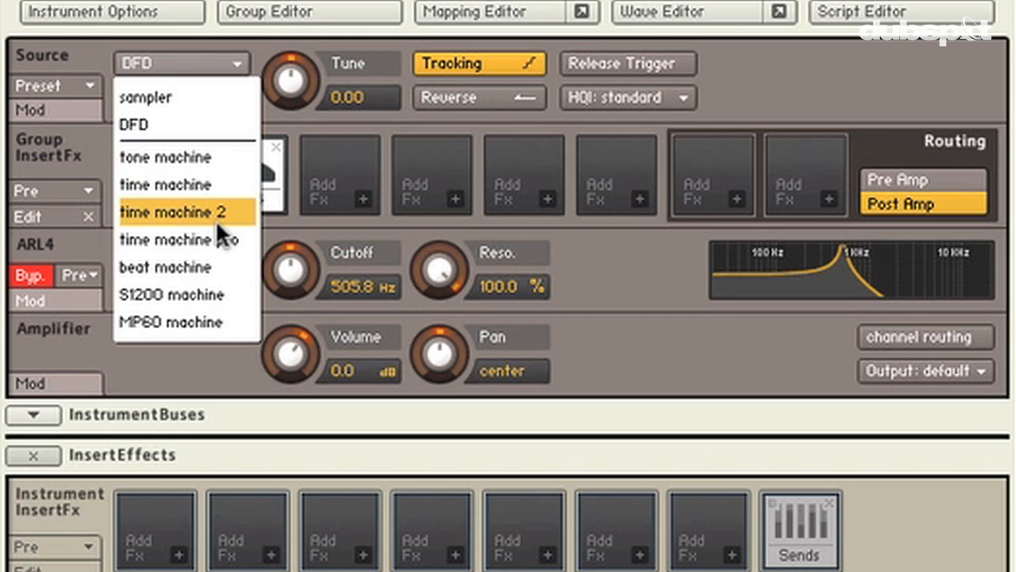
{"action": "mouse_move", "coordinate": [226, 242]}
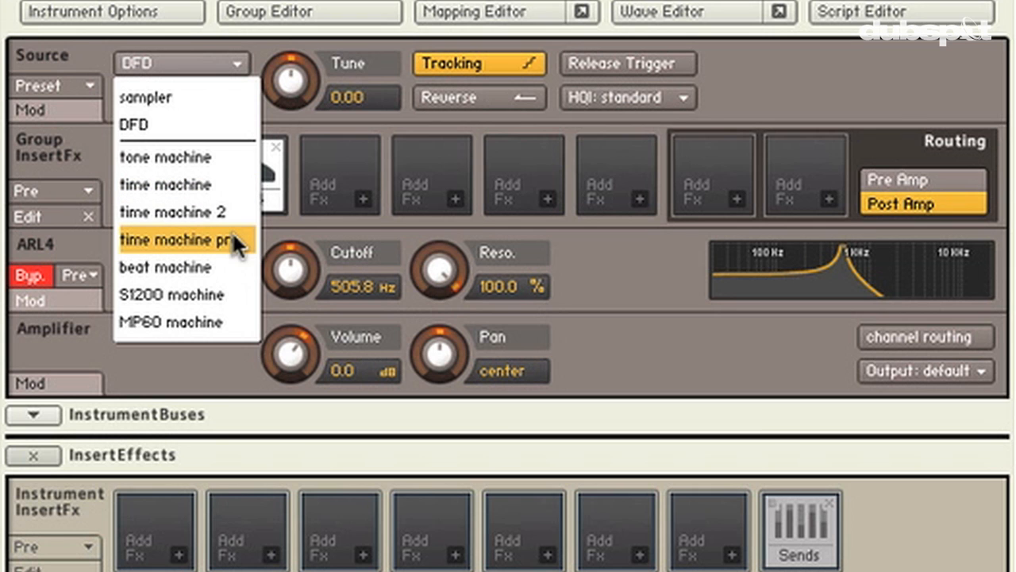
{"action": "left_click", "coordinate": [188, 238]}
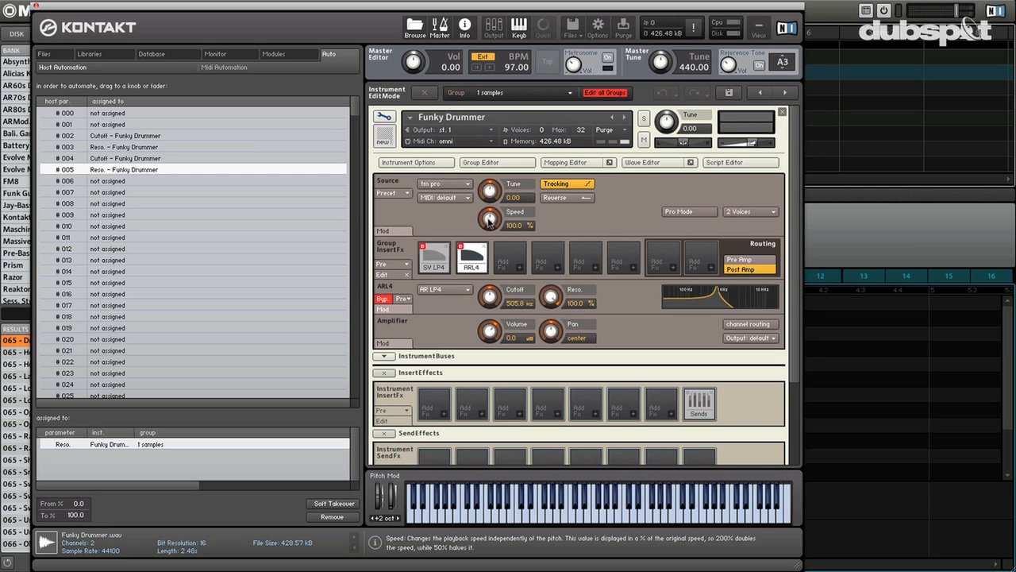
{"action": "mouse_move", "coordinate": [880, 213]}
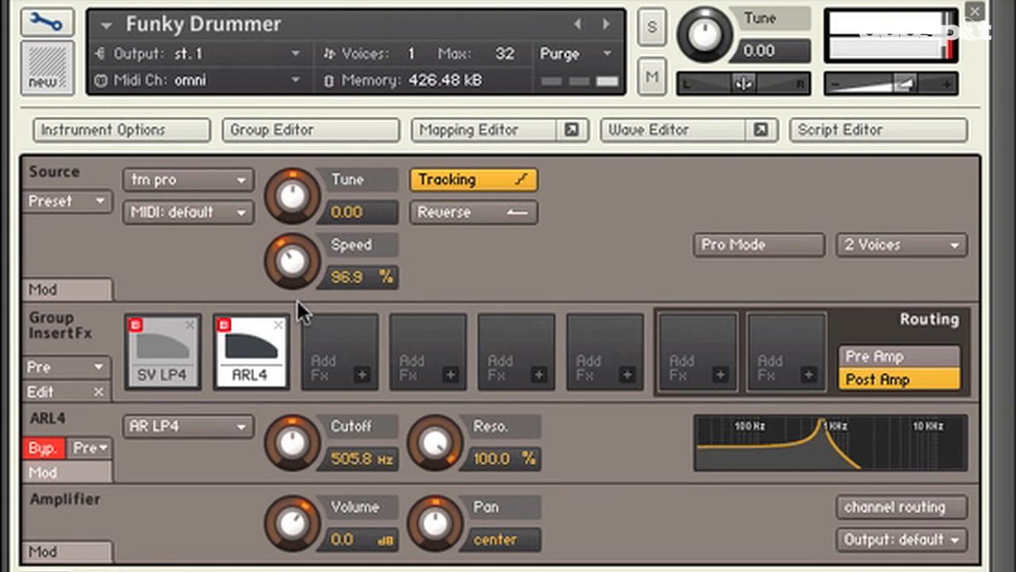
- Slow the loop's Speed down through about 84% and 71.6% to settle near 75%
{"action": "left_click_drag", "start_coordinate": [292, 260], "coordinate": [299, 270]}
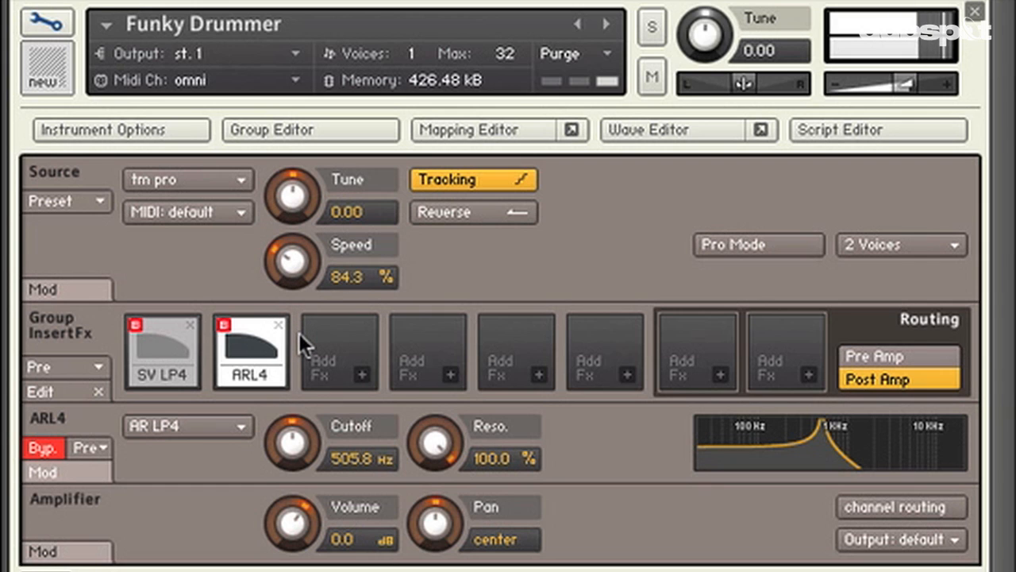
{"action": "left_click_drag", "start_coordinate": [292, 260], "coordinate": [292, 273]}
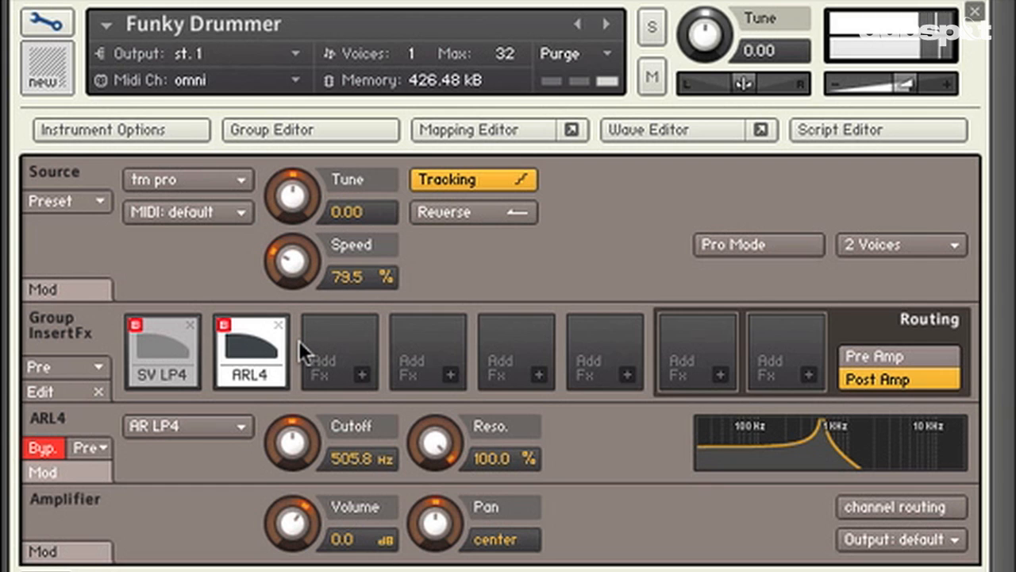
{"action": "left_click_drag", "start_coordinate": [292, 257], "coordinate": [289, 262]}
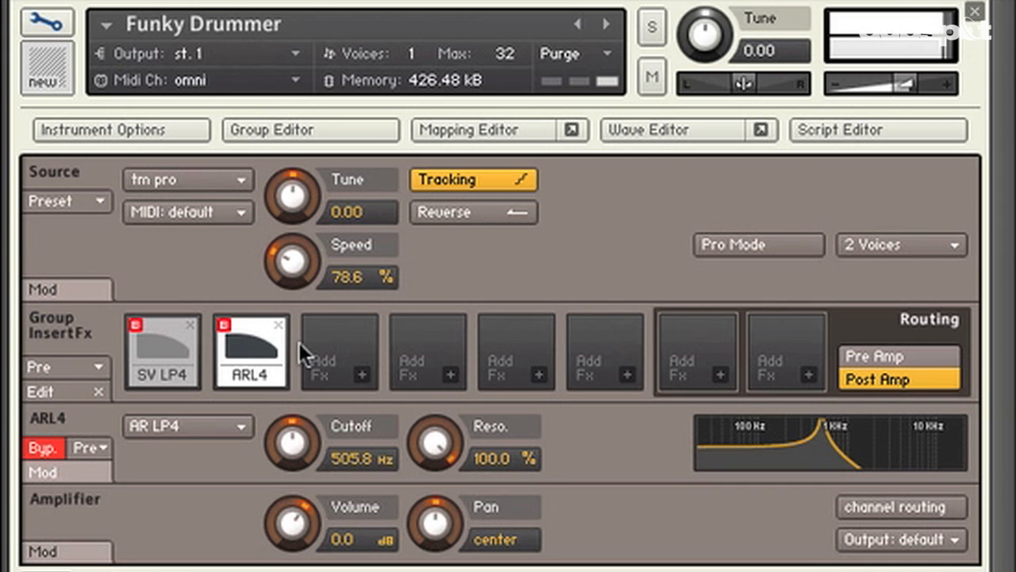
{"action": "left_click_drag", "start_coordinate": [292, 262], "coordinate": [293, 273]}
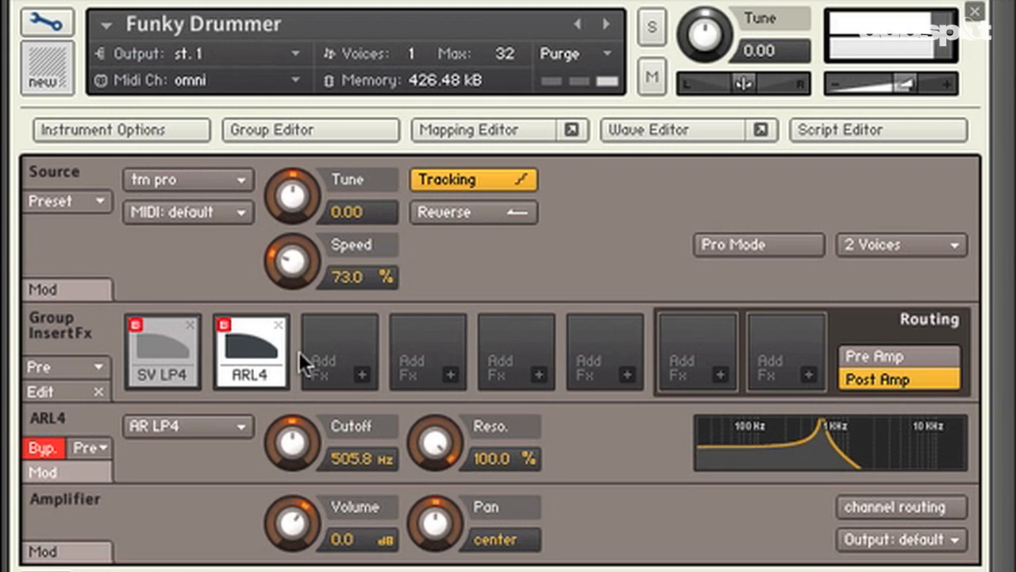
{"action": "left_click_drag", "start_coordinate": [291, 261], "coordinate": [291, 270]}
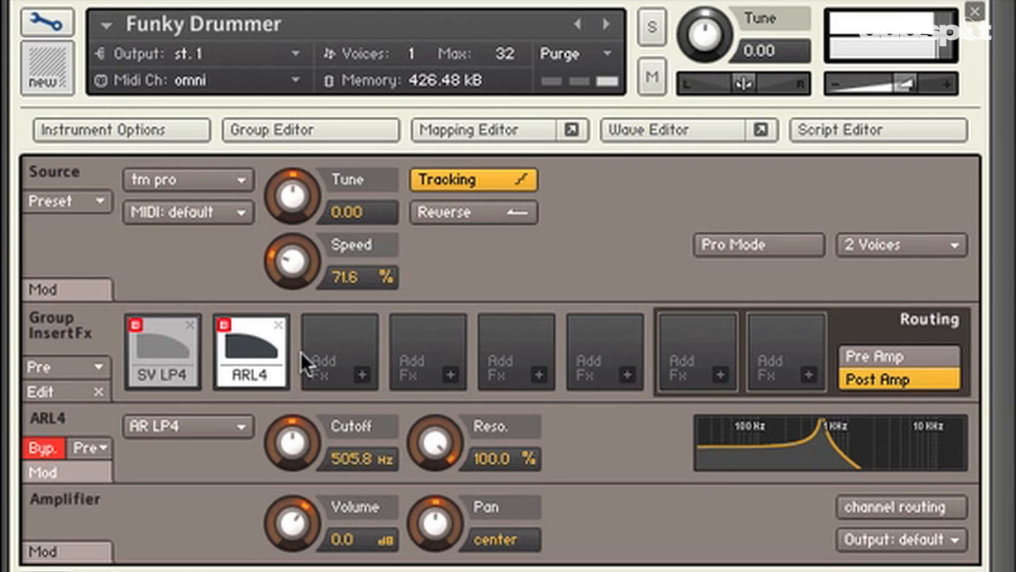
{"action": "left_click_drag", "start_coordinate": [294, 262], "coordinate": [293, 246]}
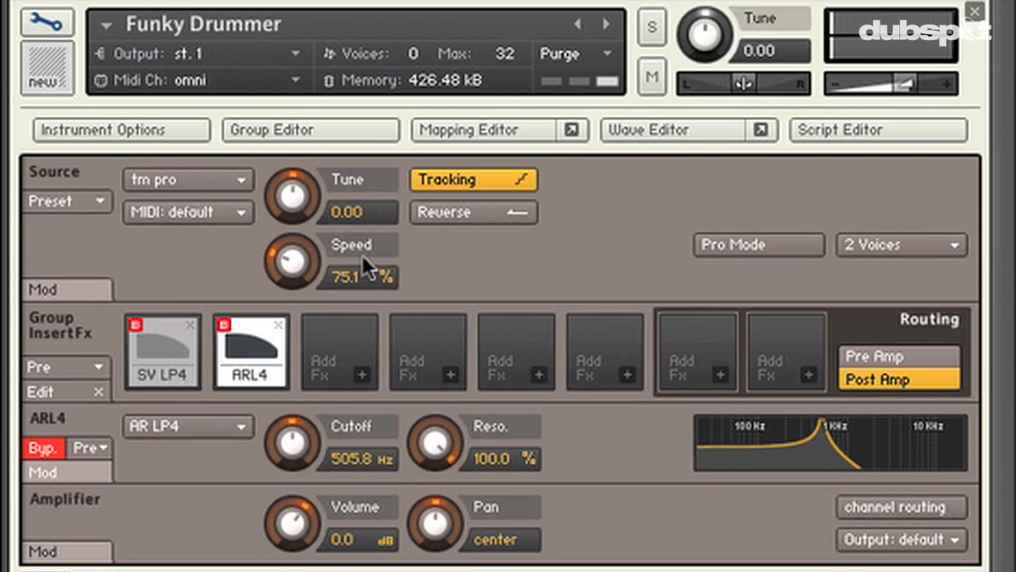
{"action": "mouse_move", "coordinate": [378, 289]}
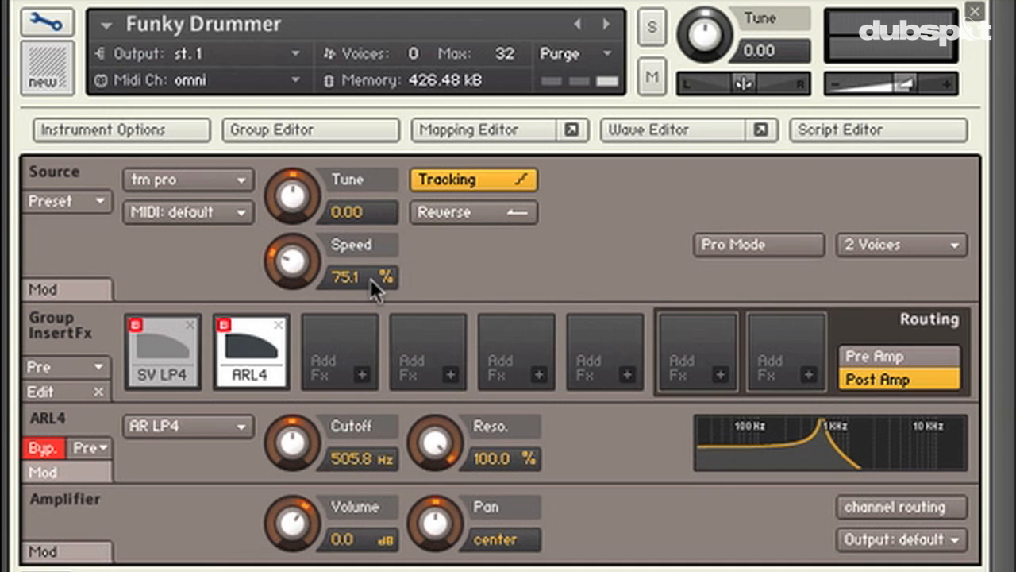
{"action": "mouse_move", "coordinate": [261, 222]}
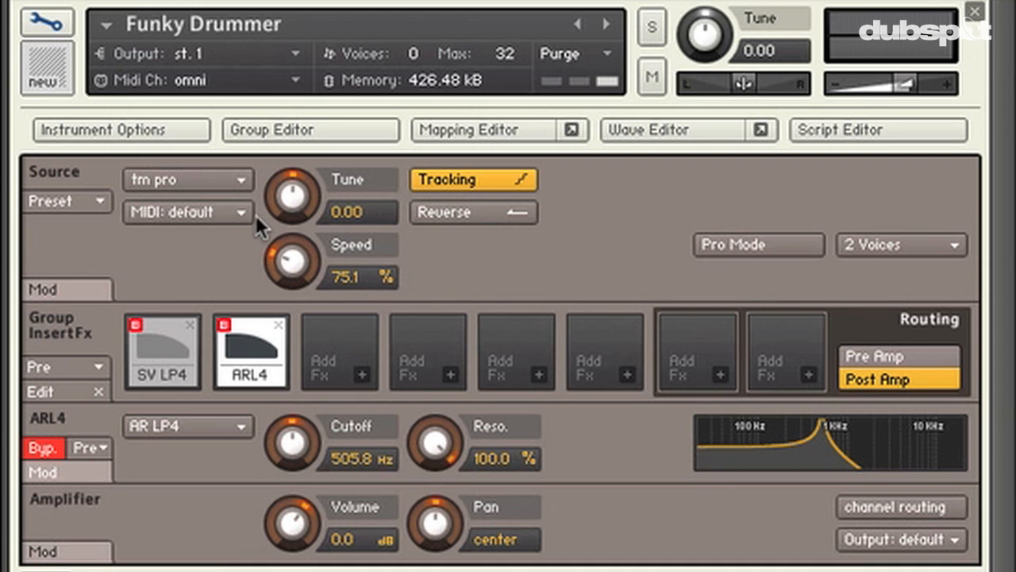
- Try plain time machine mode, return to time machine pro and set Speed to 102.5%
{"action": "left_click", "coordinate": [188, 179]}
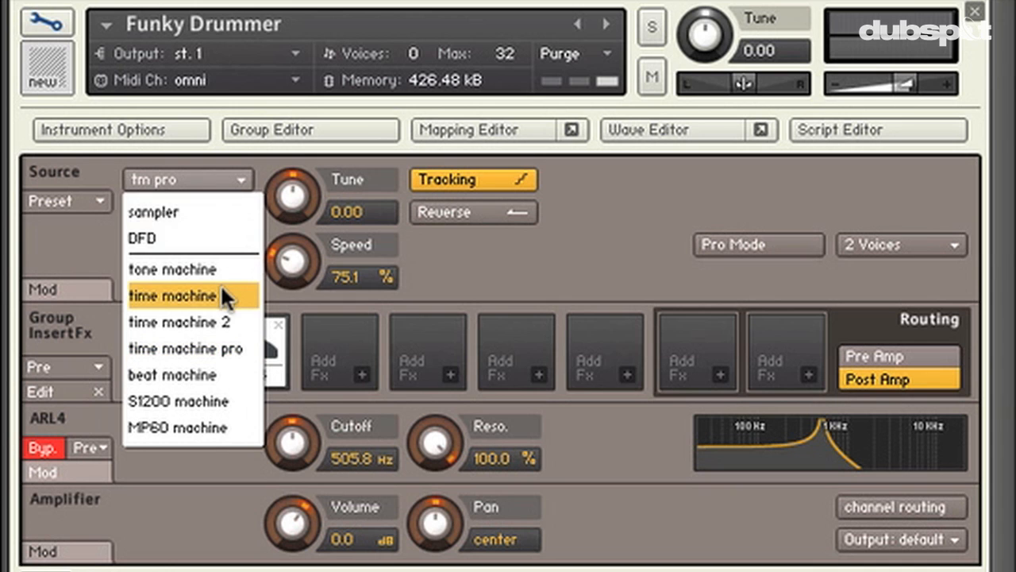
{"action": "left_click", "coordinate": [173, 295]}
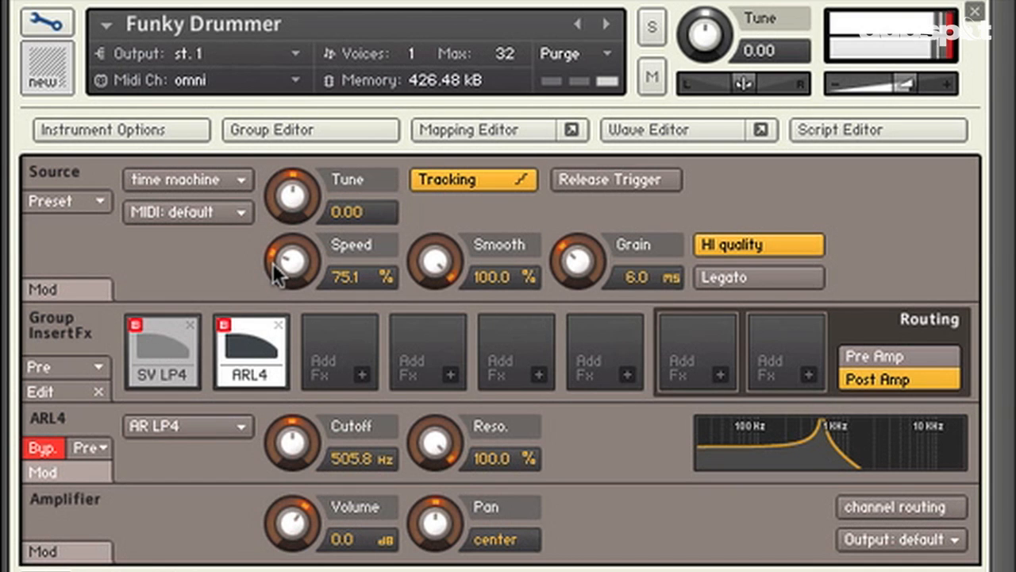
{"action": "mouse_move", "coordinate": [553, 260]}
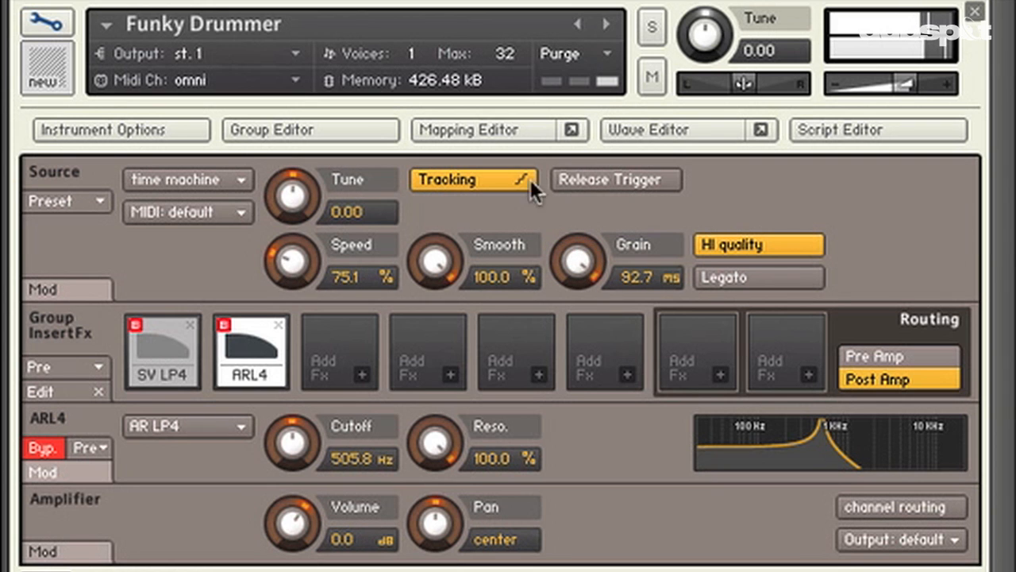
{"action": "mouse_move", "coordinate": [452, 166]}
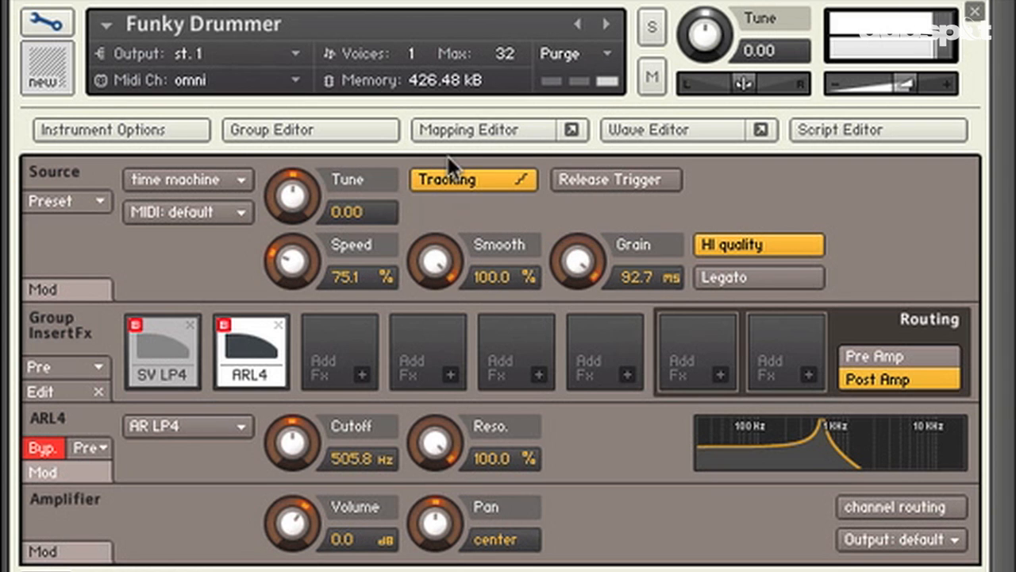
{"action": "left_click", "coordinate": [188, 179]}
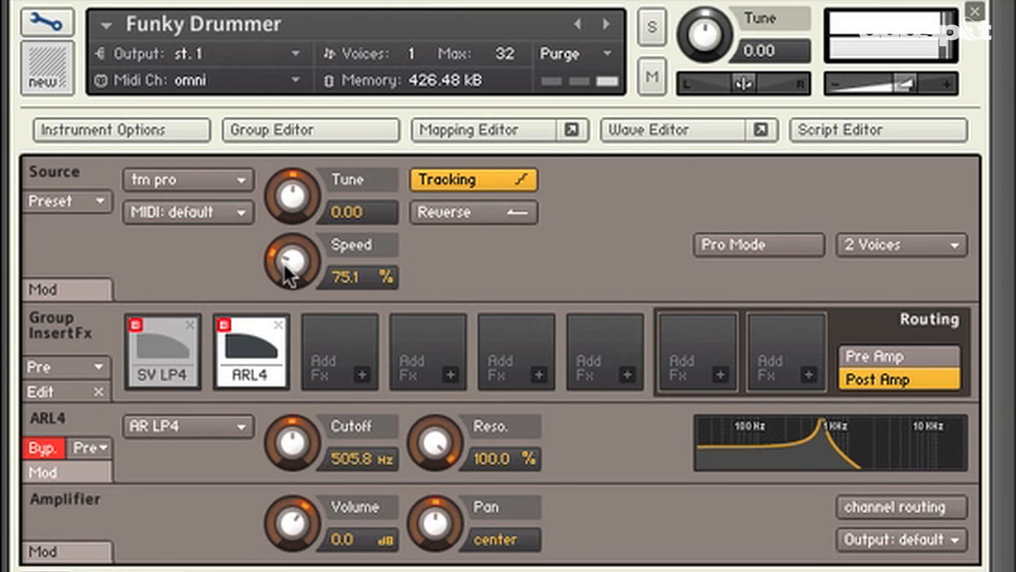
{"action": "left_click_drag", "start_coordinate": [292, 262], "coordinate": [292, 238]}
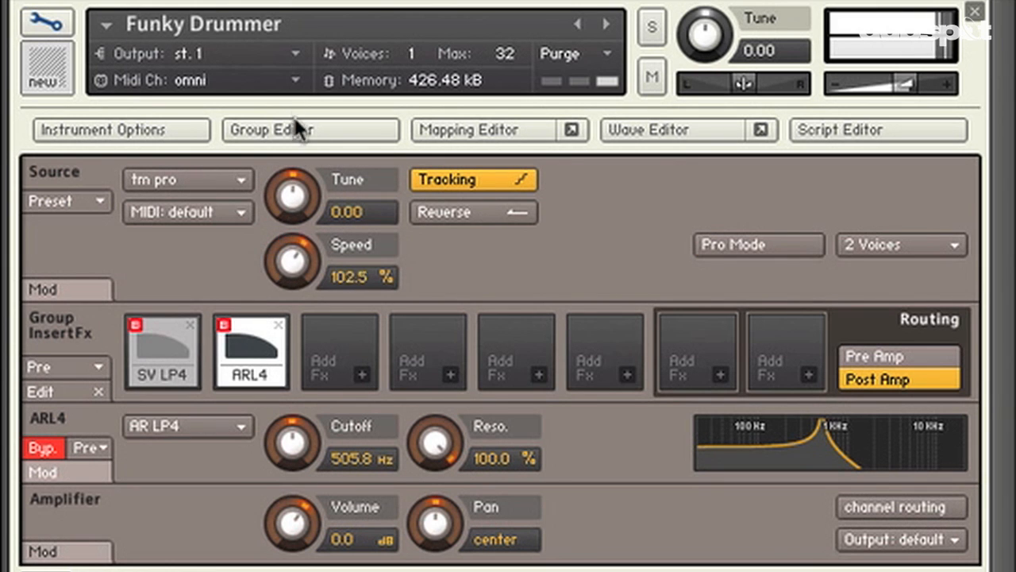
{"action": "left_click_drag", "start_coordinate": [293, 261], "coordinate": [299, 238]}
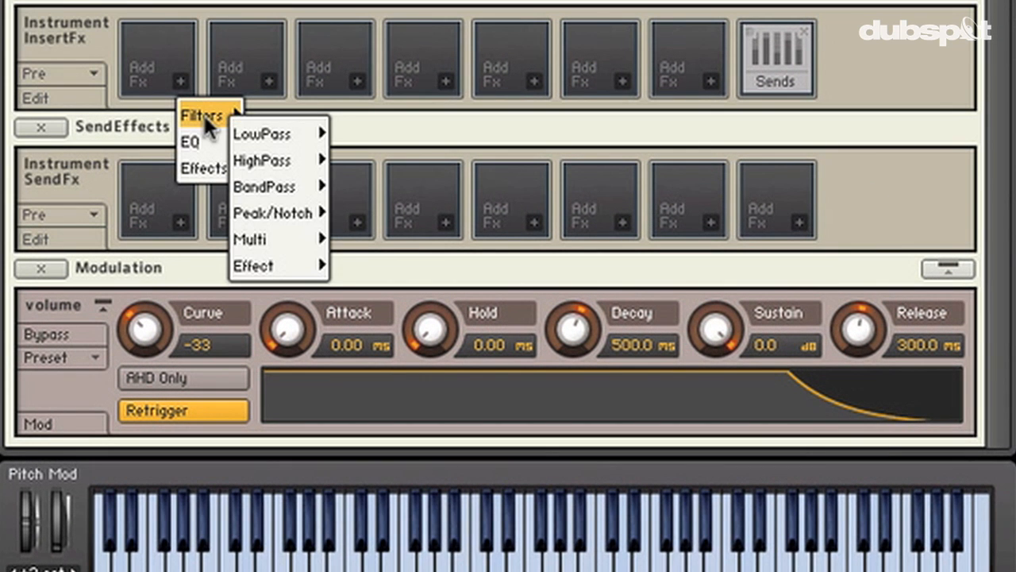
{"action": "mouse_move", "coordinate": [191, 143]}
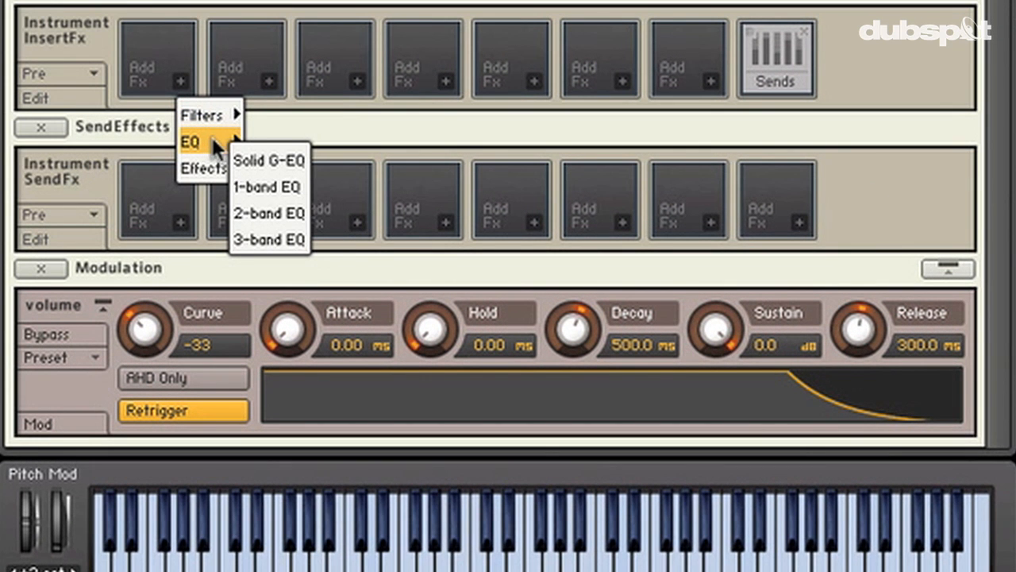
- Insert a Solid G-EQ, try its presets, and boost LMF to 6.3 dB and HF to 7.9 dB
{"action": "left_click", "coordinate": [270, 159]}
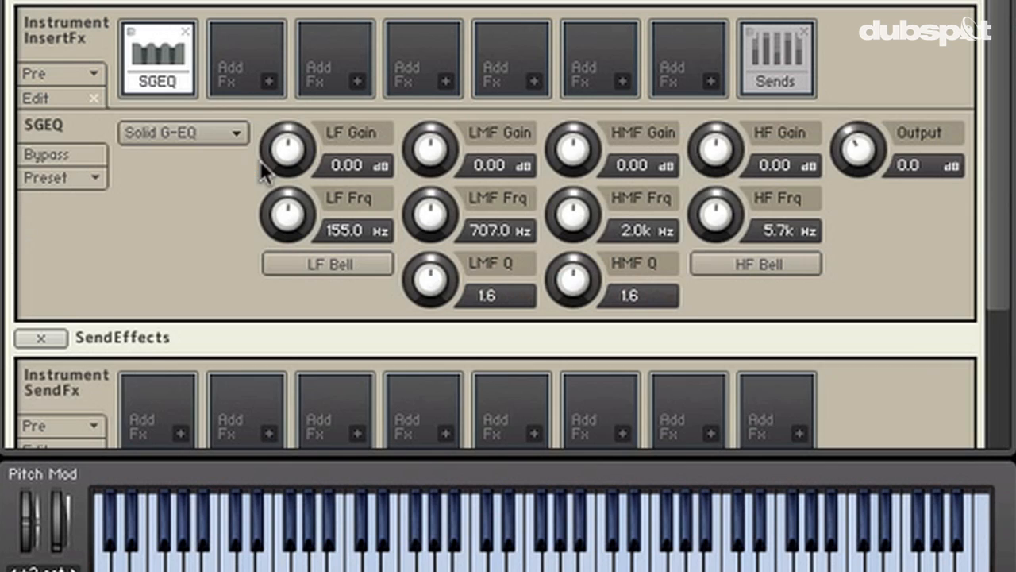
{"action": "mouse_move", "coordinate": [177, 83]}
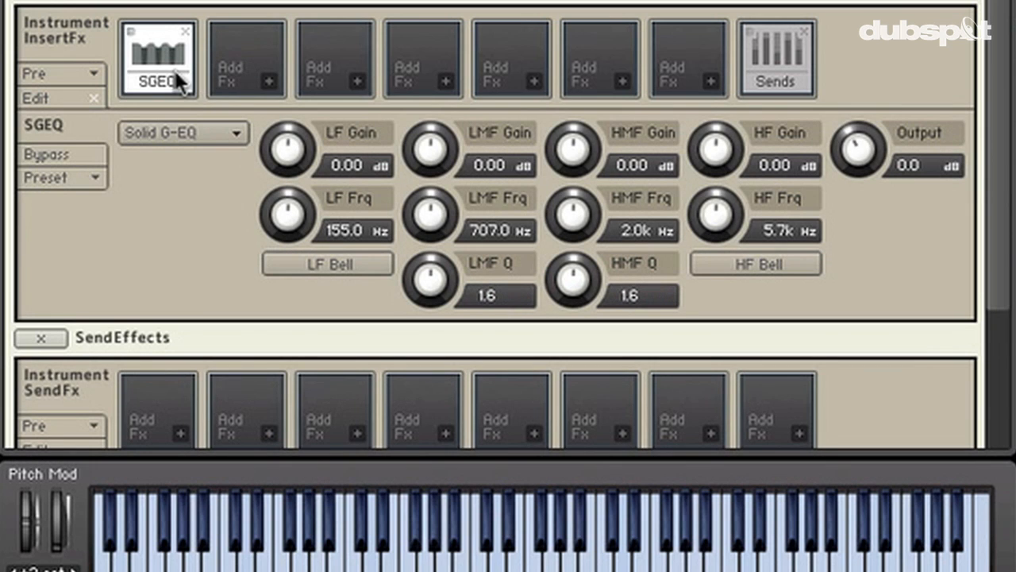
{"action": "mouse_move", "coordinate": [130, 103]}
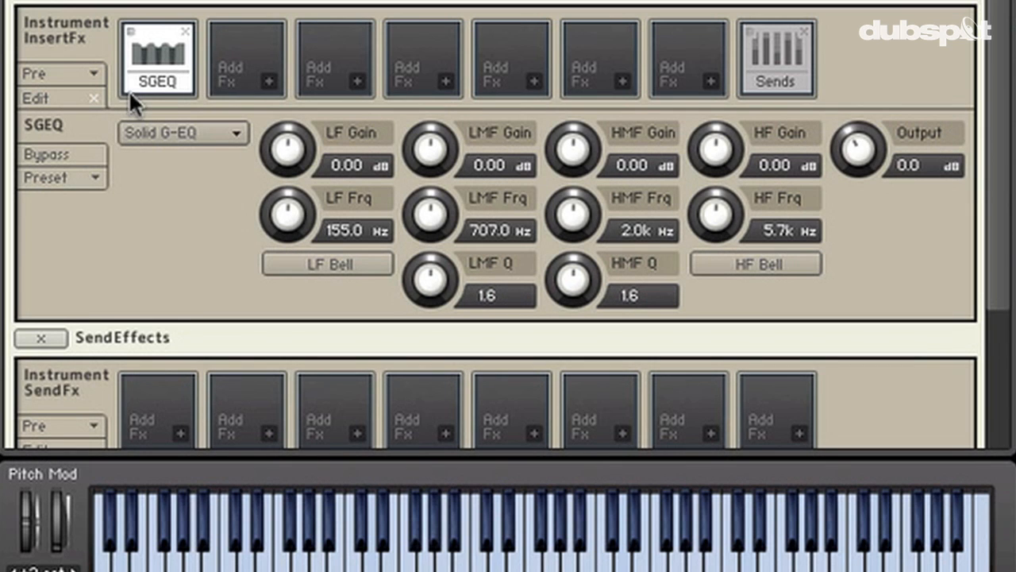
{"action": "mouse_move", "coordinate": [133, 98]}
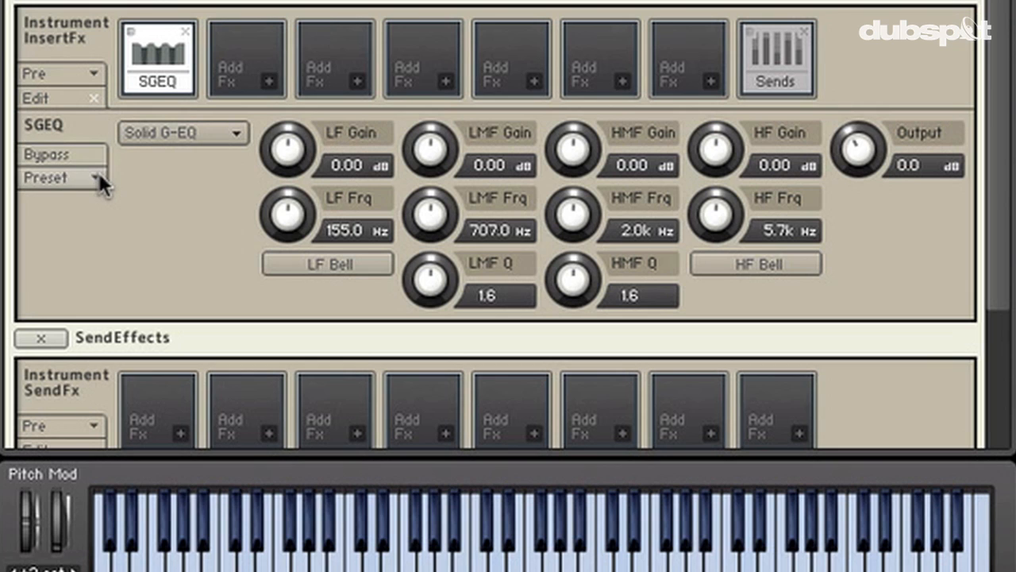
{"action": "left_click", "coordinate": [60, 178]}
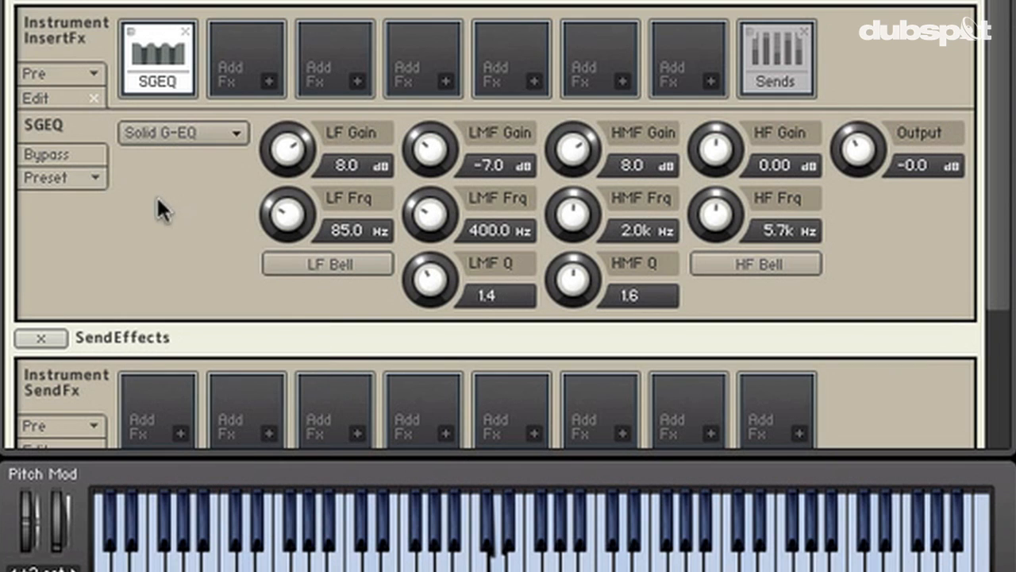
{"action": "left_click", "coordinate": [50, 178]}
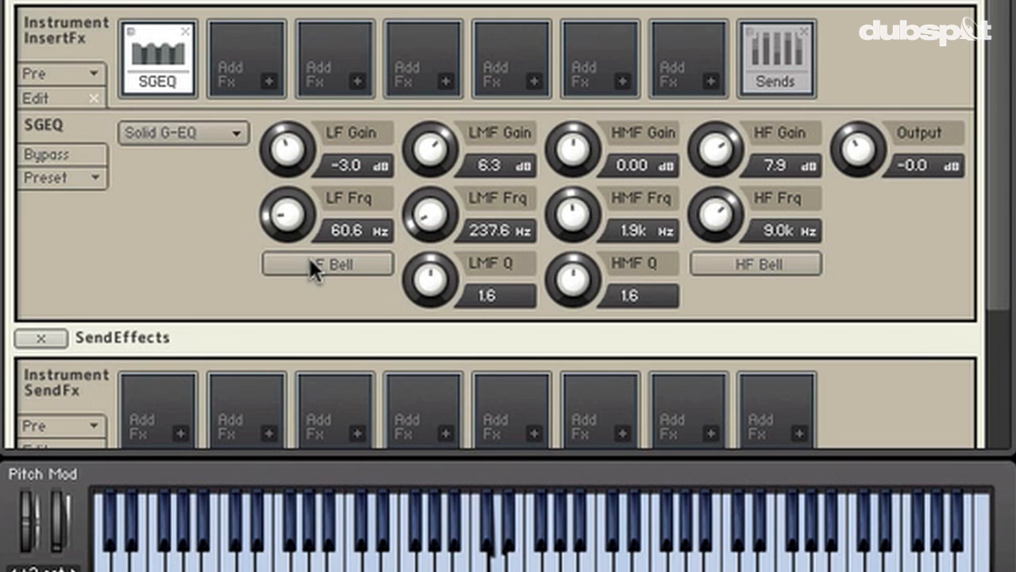
{"action": "left_click_drag", "start_coordinate": [284, 151], "coordinate": [294, 191]}
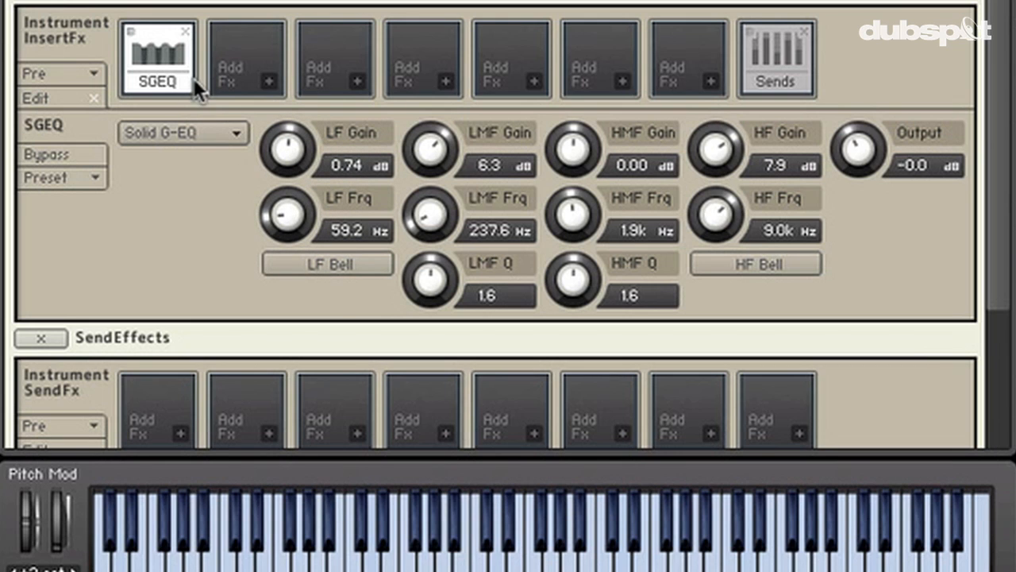
{"action": "mouse_move", "coordinate": [727, 184]}
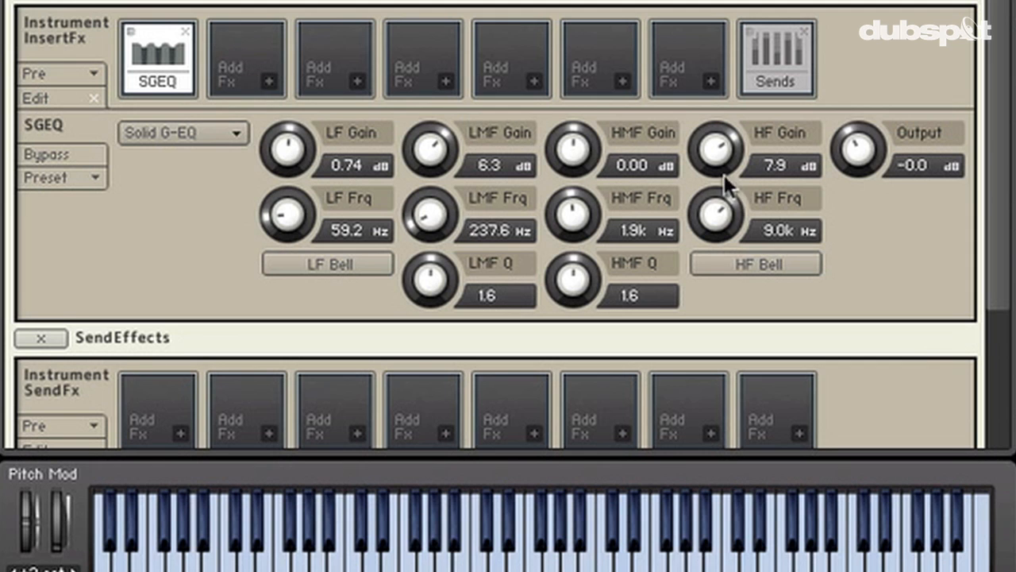
{"action": "mouse_move", "coordinate": [270, 91]}
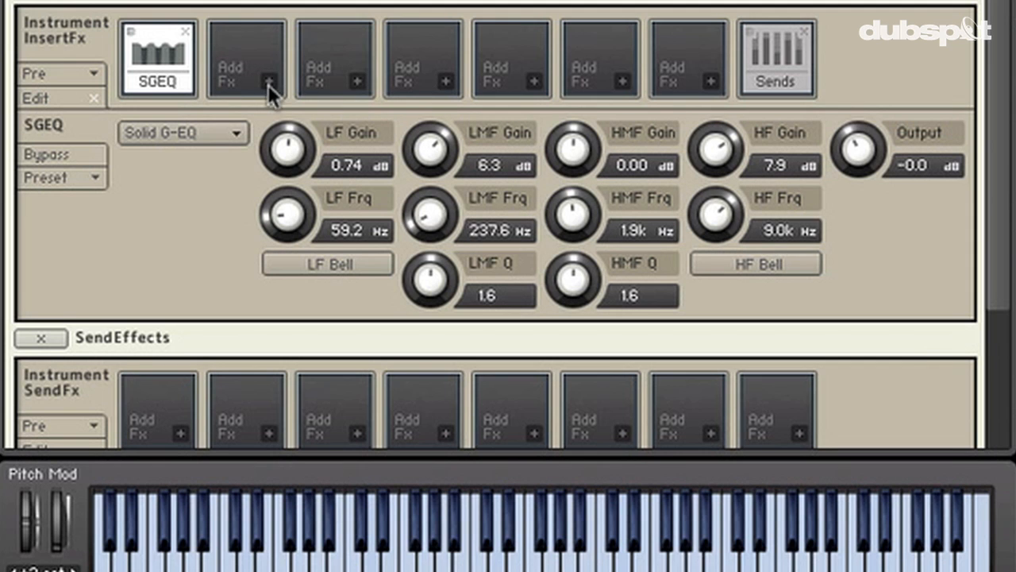
- Insert a Transient Master after the EQ with Attack 88.3% and Sustain -57.6%
{"action": "left_click", "coordinate": [246, 61]}
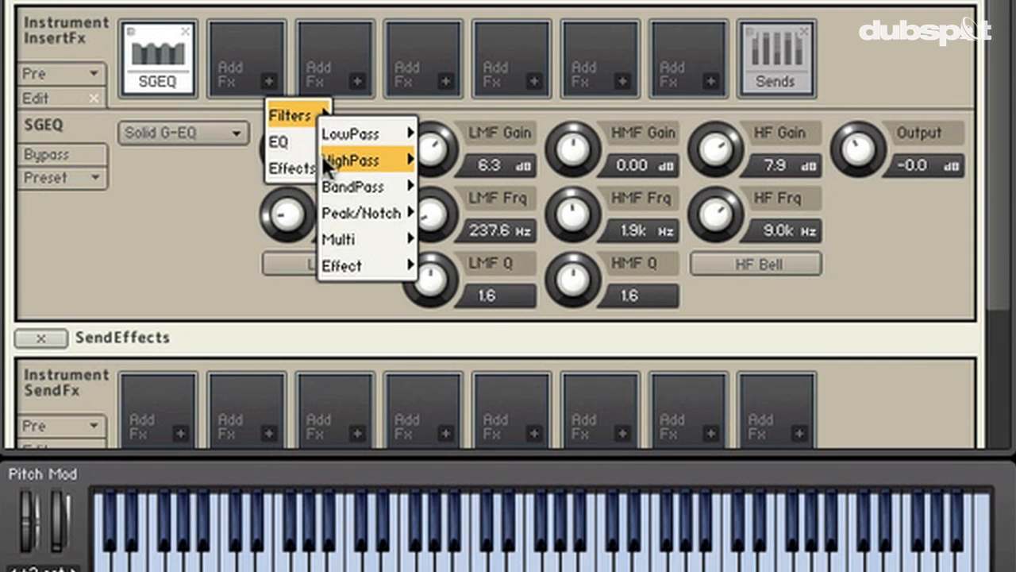
{"action": "mouse_move", "coordinate": [280, 142]}
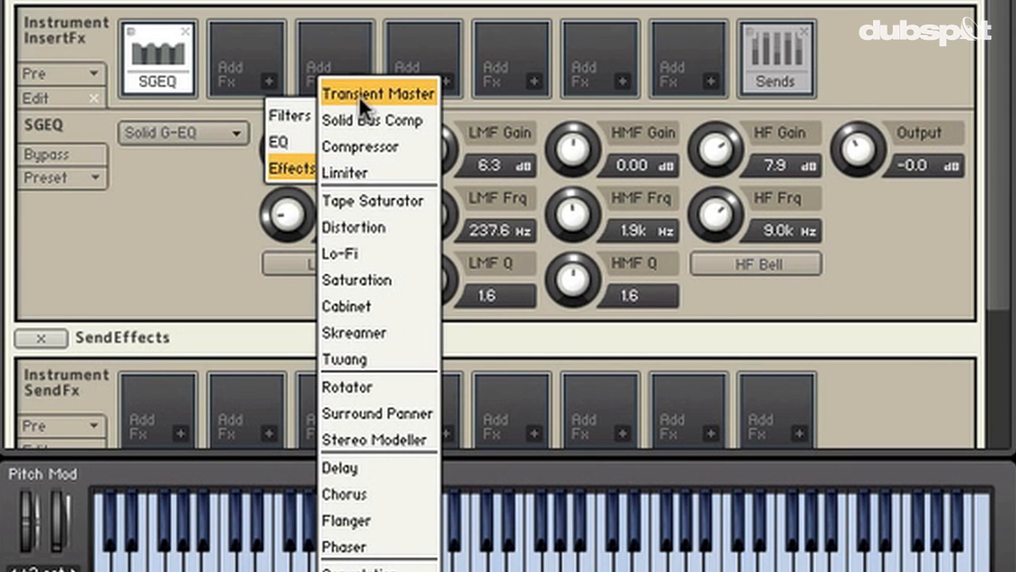
{"action": "left_click", "coordinate": [379, 92]}
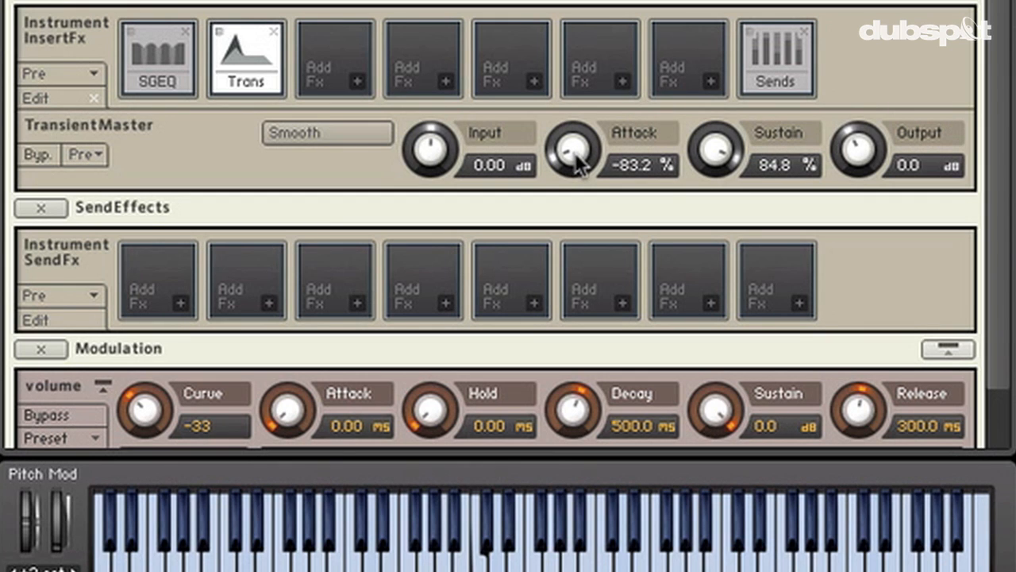
{"action": "left_click_drag", "start_coordinate": [574, 155], "coordinate": [573, 135]}
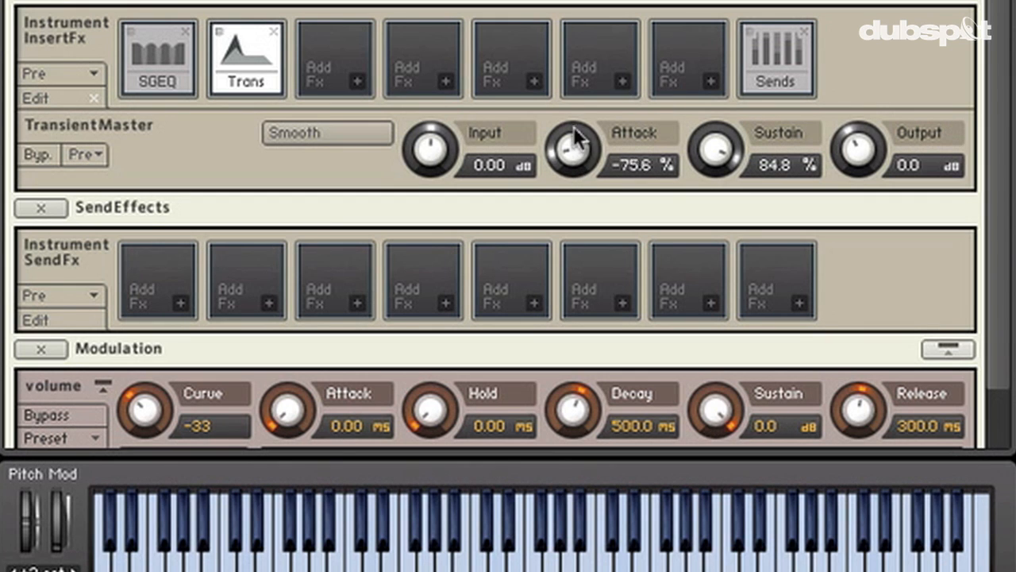
{"action": "left_click_drag", "start_coordinate": [572, 151], "coordinate": [572, 127]}
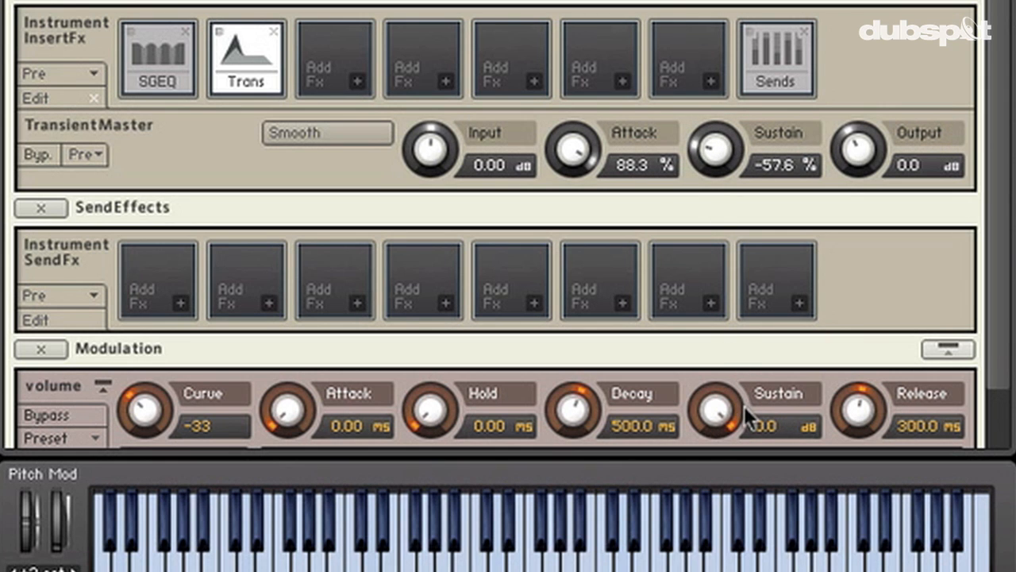
{"action": "left_click_drag", "start_coordinate": [712, 151], "coordinate": [711, 167]}
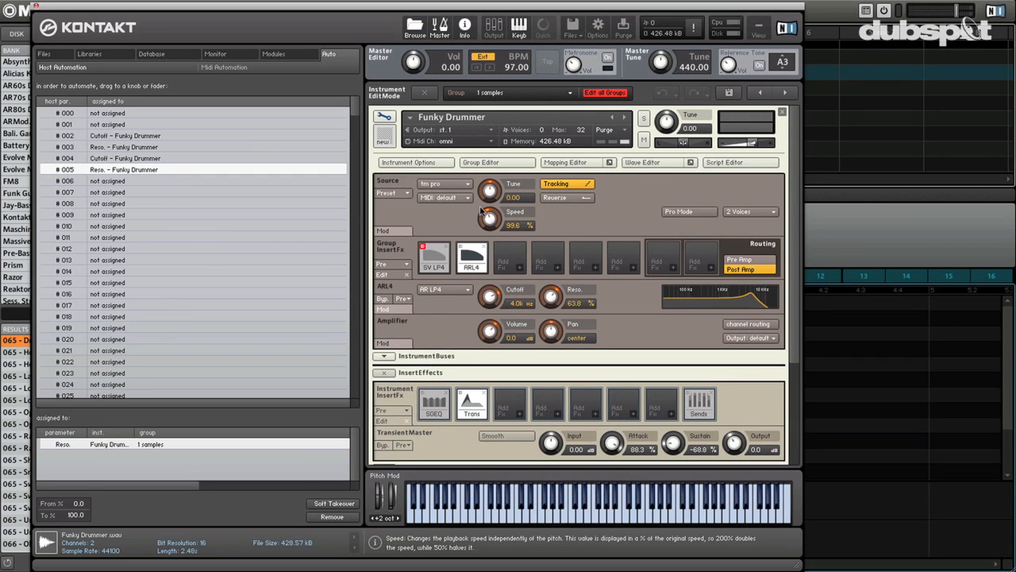
{"action": "mouse_move", "coordinate": [489, 219]}
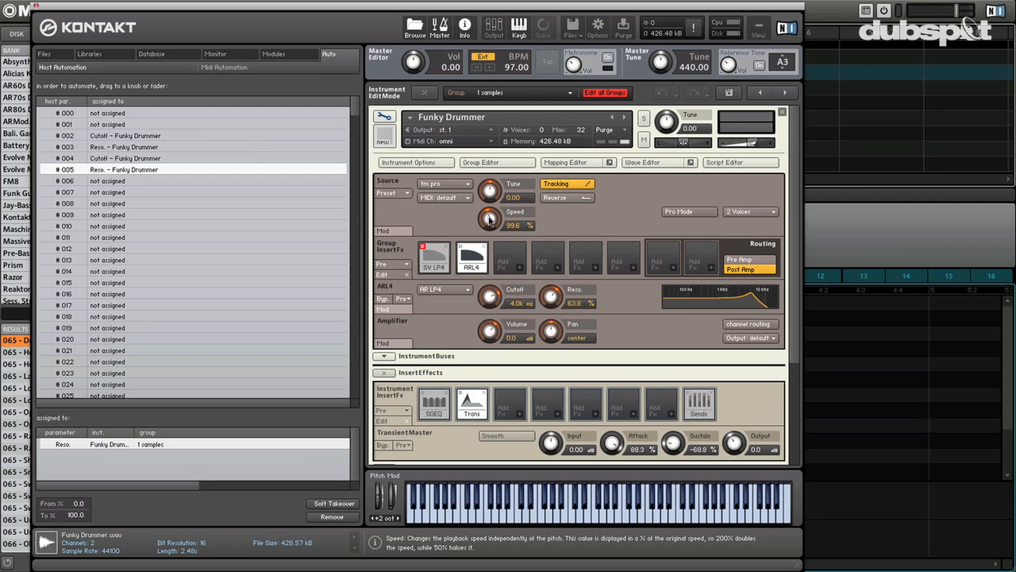
- Nudge the loop speed, then pull the Transient Master Sustain near minimum, keeping Attack around 88%
{"action": "left_click_drag", "start_coordinate": [491, 219], "coordinate": [491, 246]}
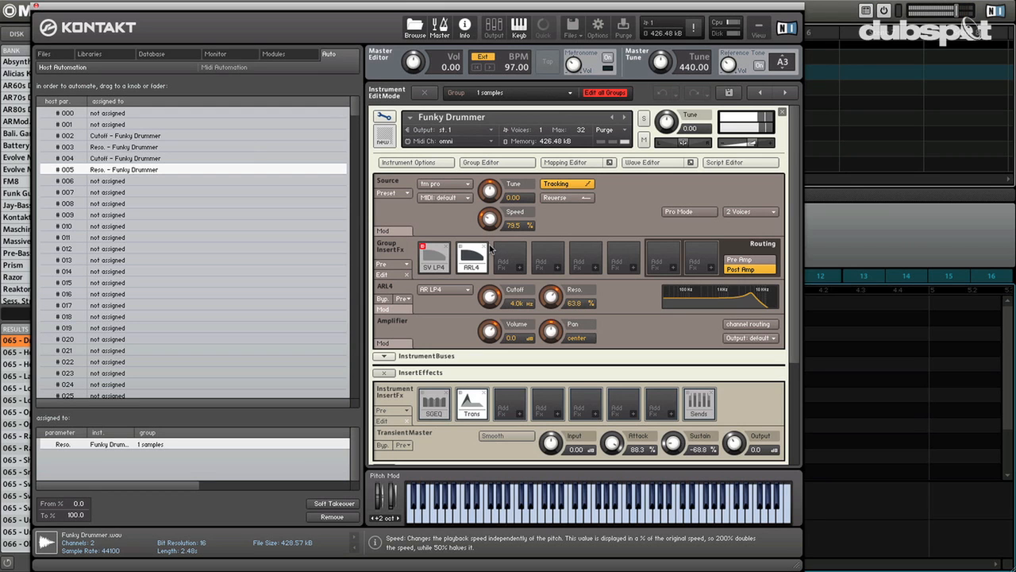
{"action": "left_click_drag", "start_coordinate": [489, 219], "coordinate": [489, 213]}
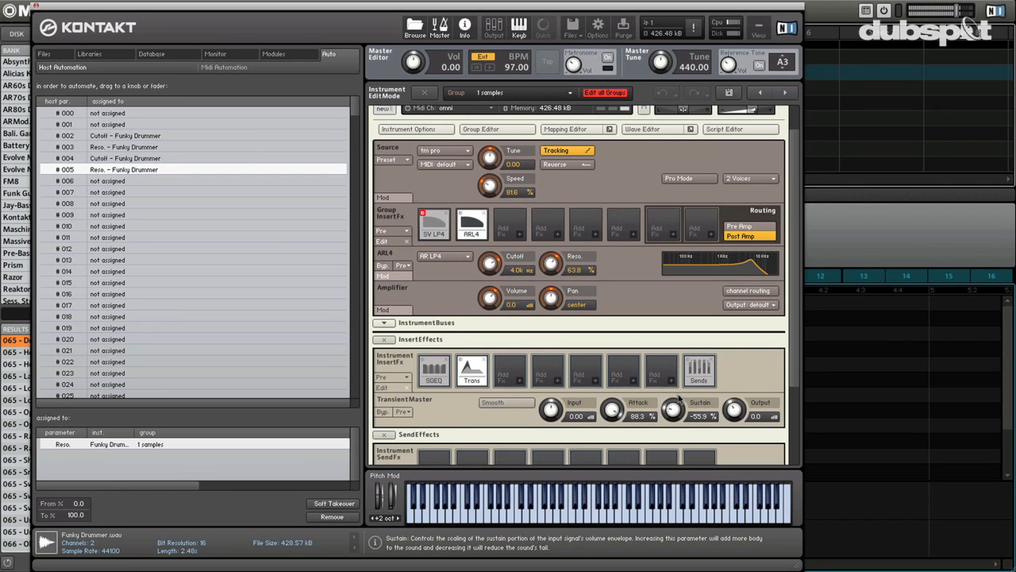
{"action": "left_click_drag", "start_coordinate": [674, 410], "coordinate": [682, 397]}
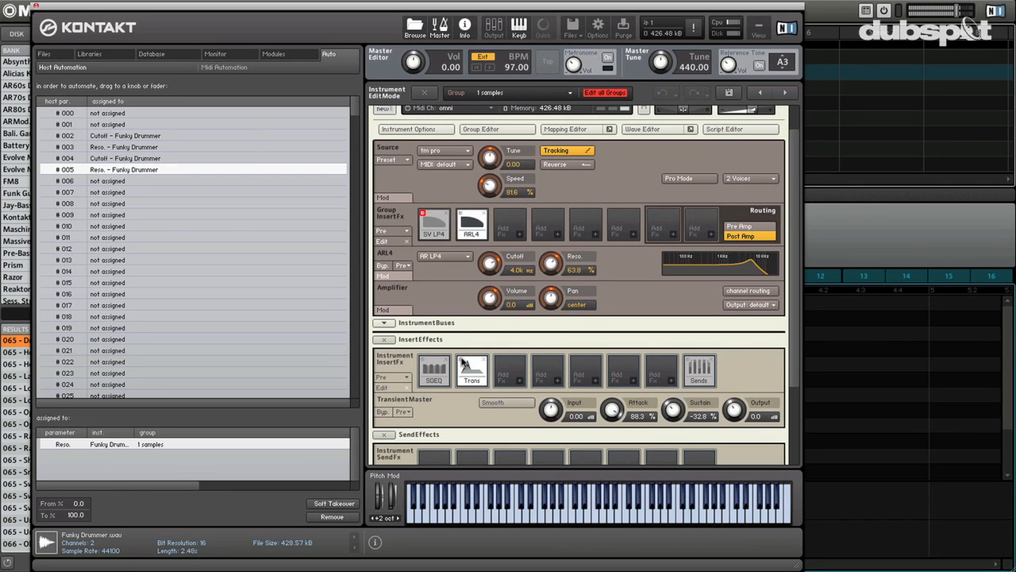
{"action": "mouse_move", "coordinate": [493, 397]}
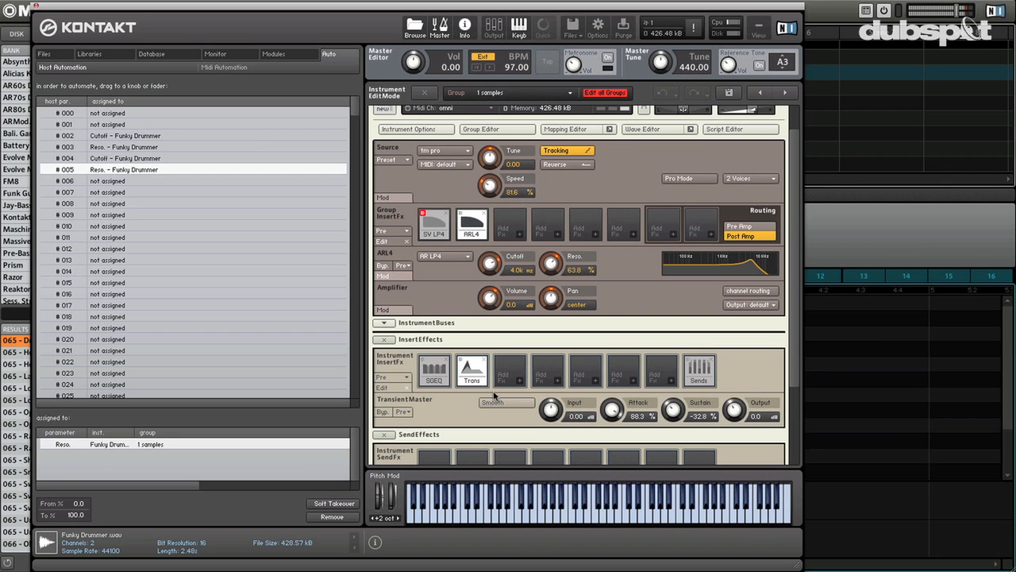
{"action": "left_click_drag", "start_coordinate": [611, 410], "coordinate": [617, 431]}
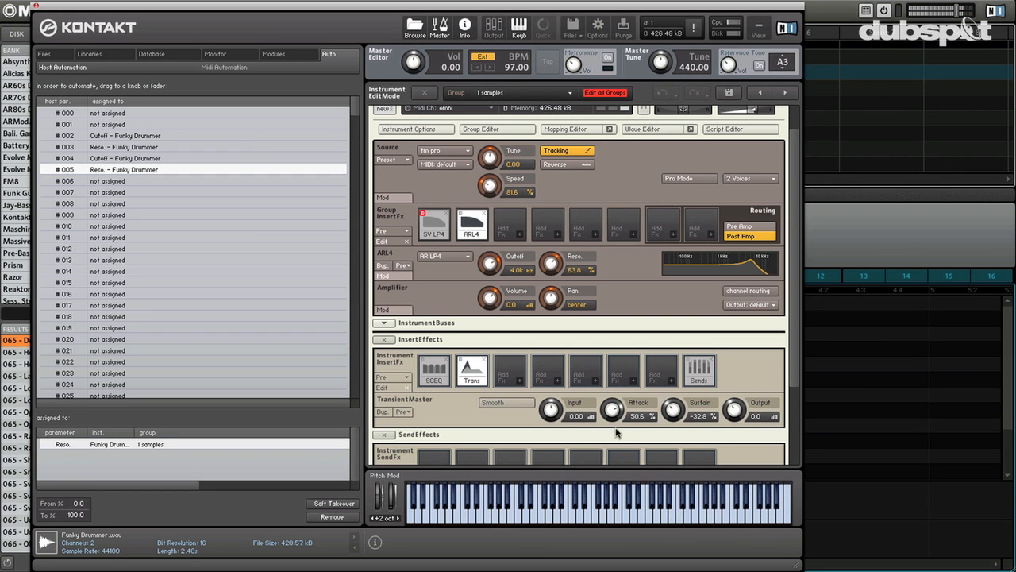
{"action": "mouse_move", "coordinate": [521, 385]}
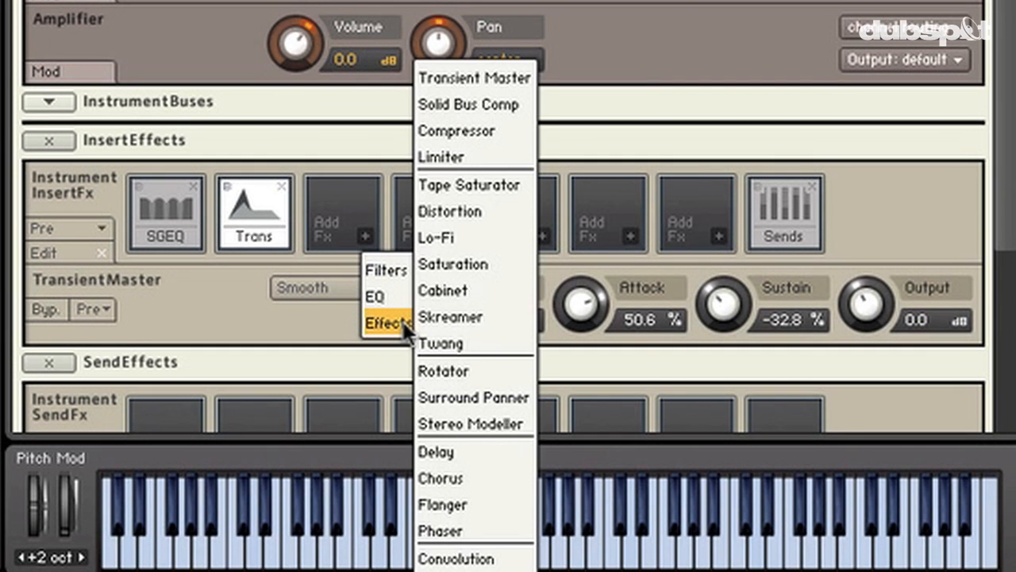
{"action": "mouse_move", "coordinate": [474, 104]}
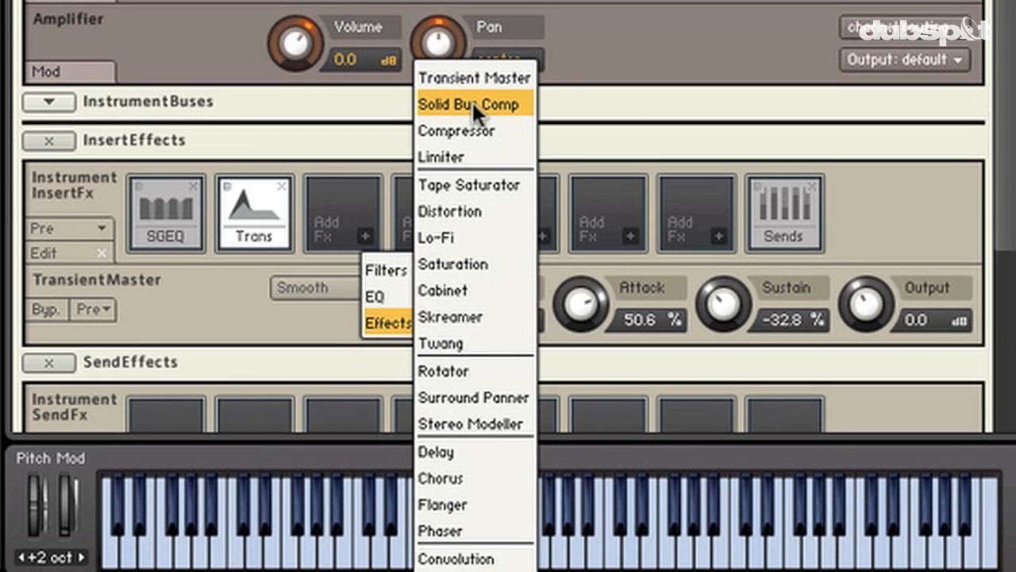
{"action": "mouse_move", "coordinate": [473, 185]}
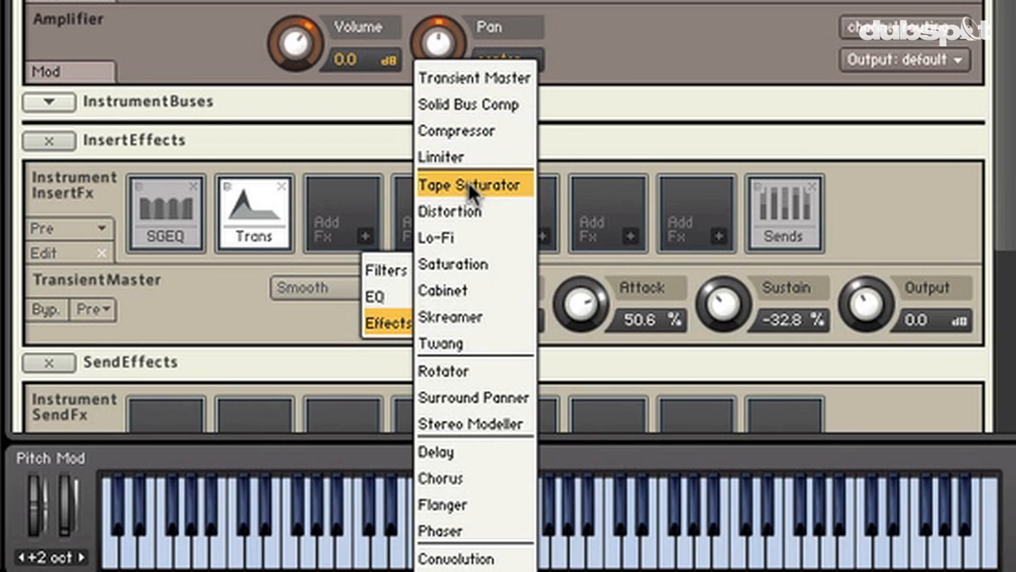
- Insert a Tape Saturator with Gain 29.4 dB, Warmth 2.0 and HF Rolloff 17.5 kHz
{"action": "left_click", "coordinate": [458, 184]}
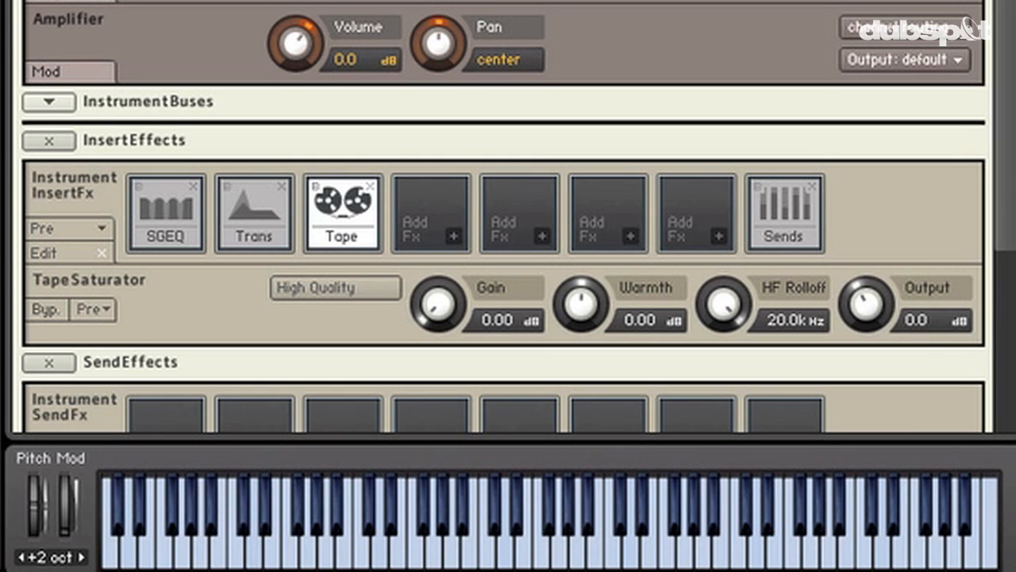
{"action": "mouse_move", "coordinate": [452, 252]}
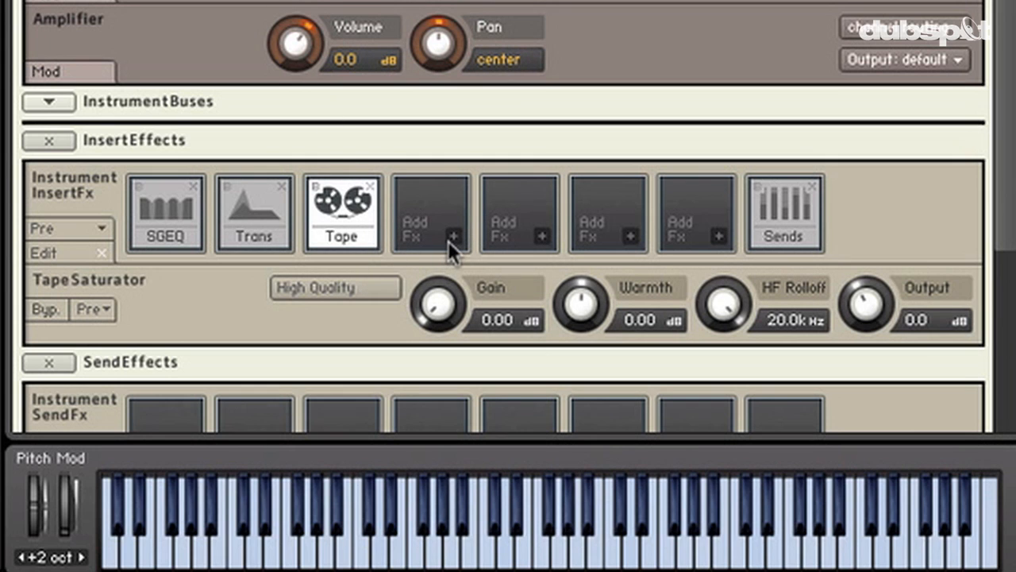
{"action": "mouse_move", "coordinate": [461, 286]}
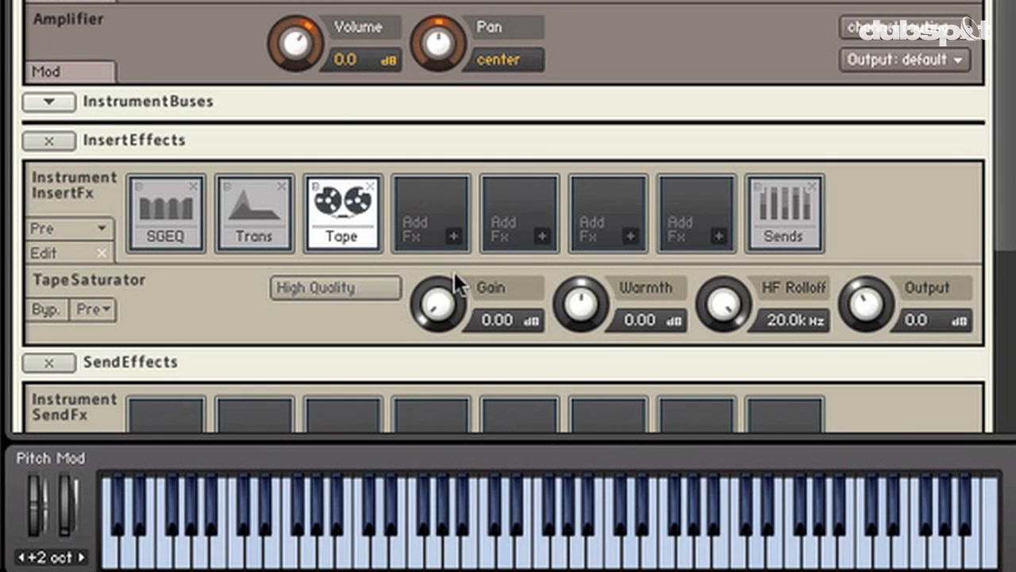
{"action": "mouse_move", "coordinate": [486, 301]}
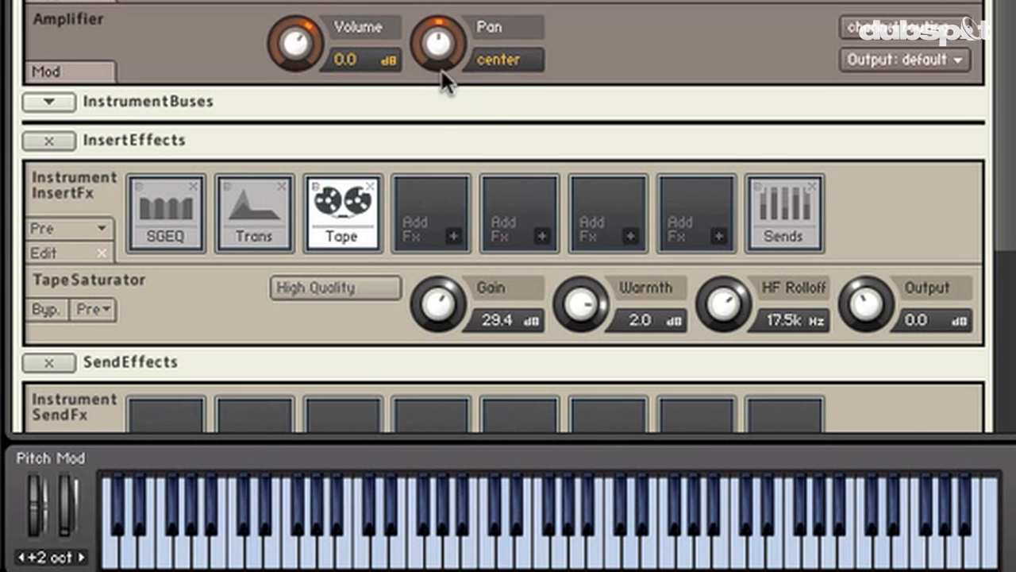
{"action": "left_click_drag", "start_coordinate": [437, 305], "coordinate": [435, 310]}
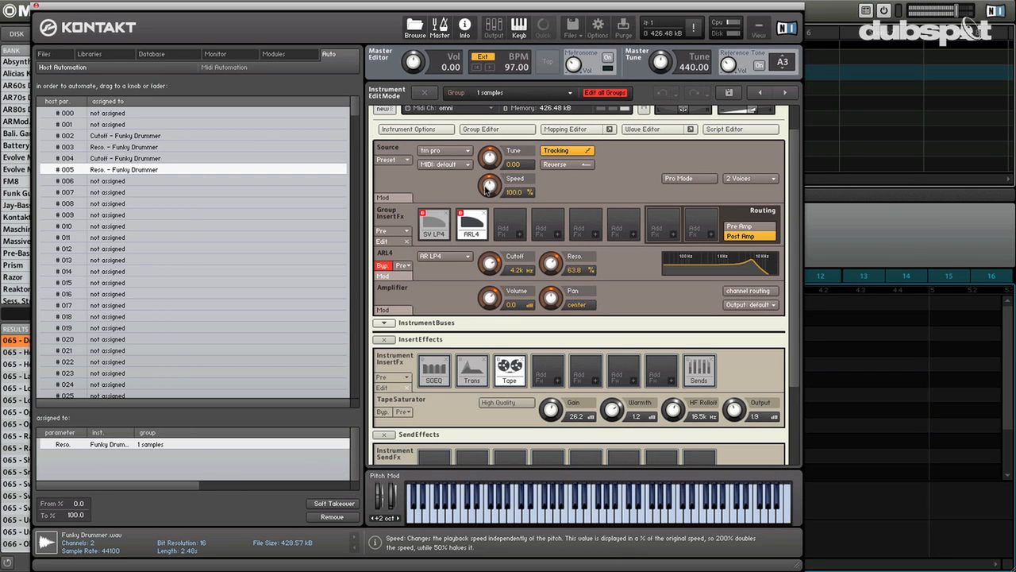
- Lower the Source Speed knob to about 80.7% and return to Maschine's sampling view
{"action": "left_click_drag", "start_coordinate": [489, 184], "coordinate": [489, 189]}
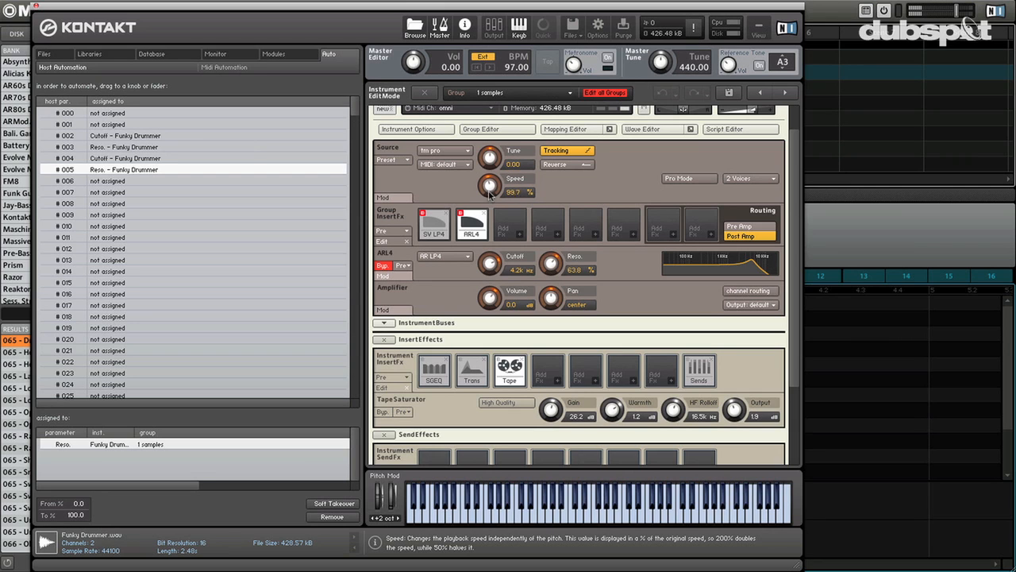
{"action": "left_click_drag", "start_coordinate": [490, 184], "coordinate": [491, 221]}
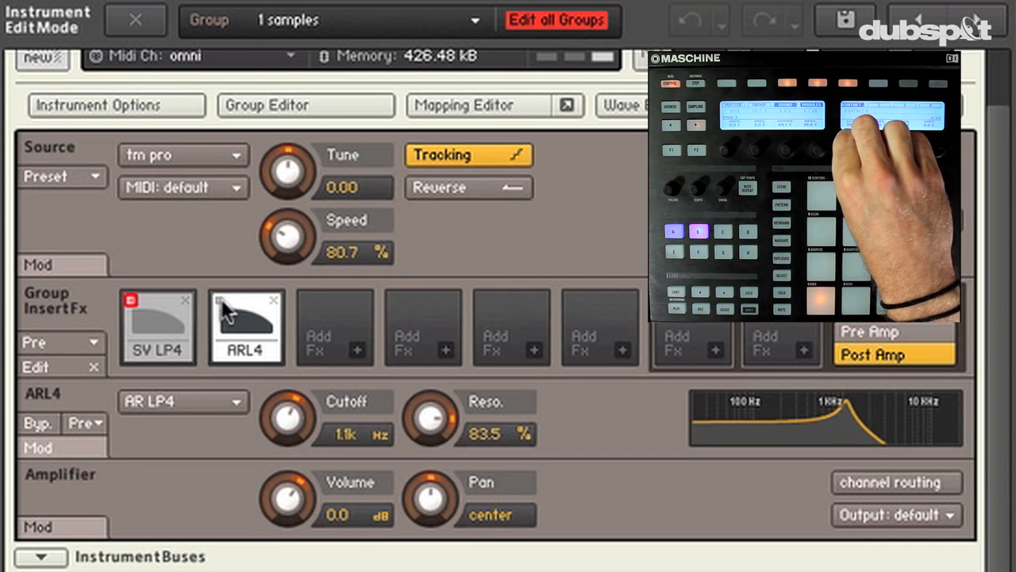
{"action": "left_click_drag", "start_coordinate": [286, 419], "coordinate": [299, 404]}
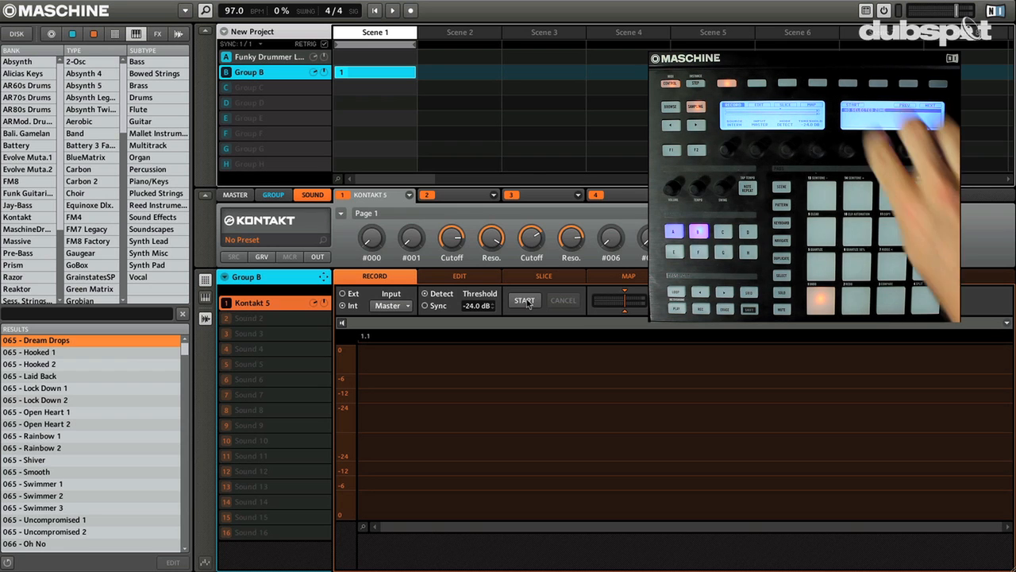
- Start recording Kontakt's output in the Sampling Record tab, then view the take's Slice and Edit pages
{"action": "left_click", "coordinate": [524, 300]}
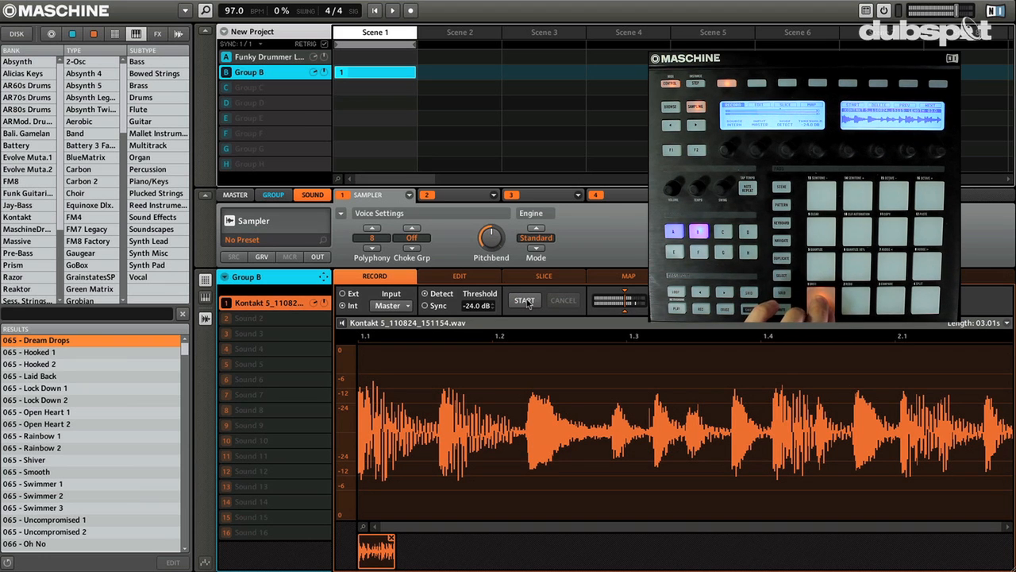
{"action": "left_click", "coordinate": [544, 276]}
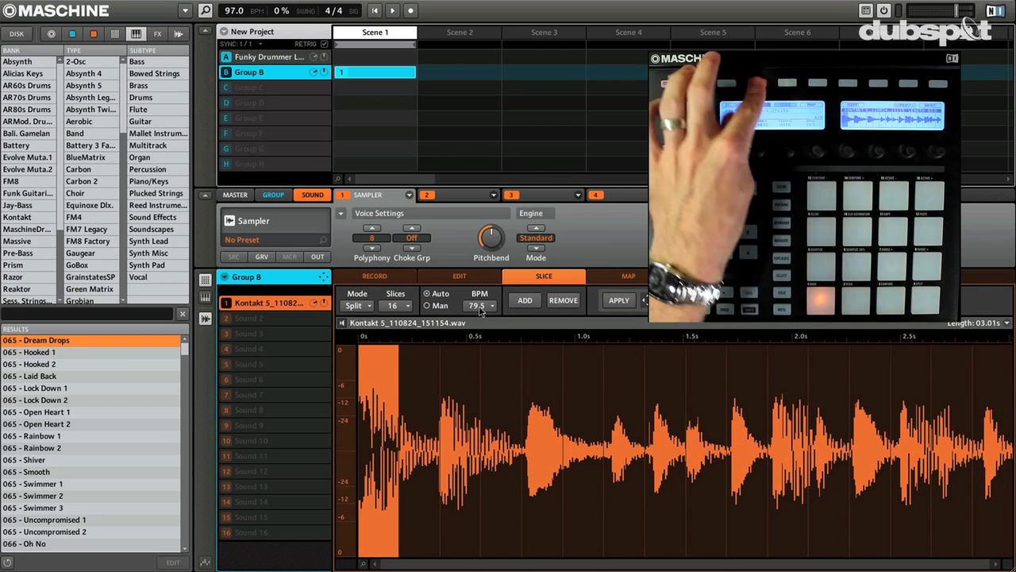
{"action": "left_click", "coordinate": [459, 276]}
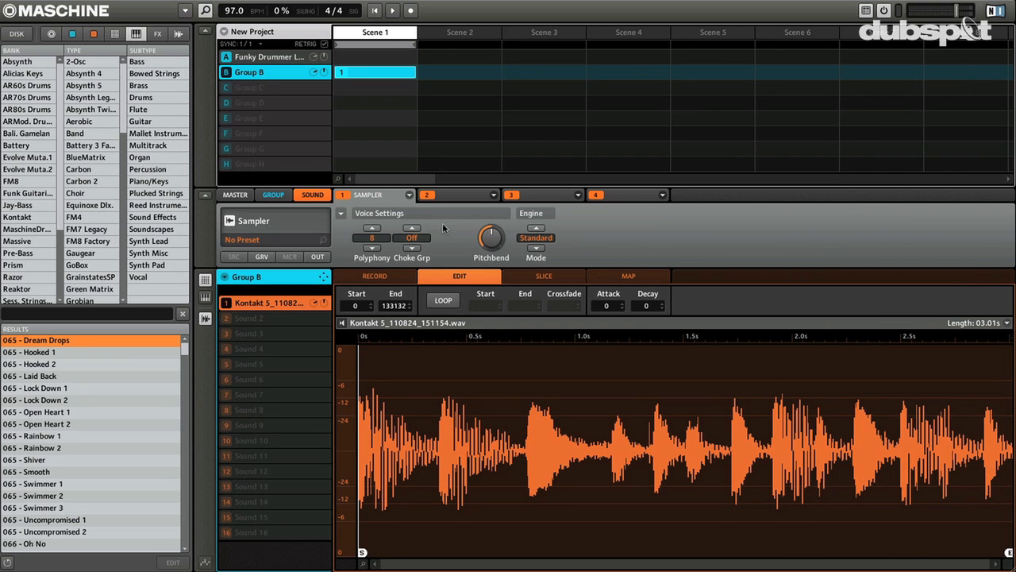
{"action": "mouse_move", "coordinate": [369, 211]}
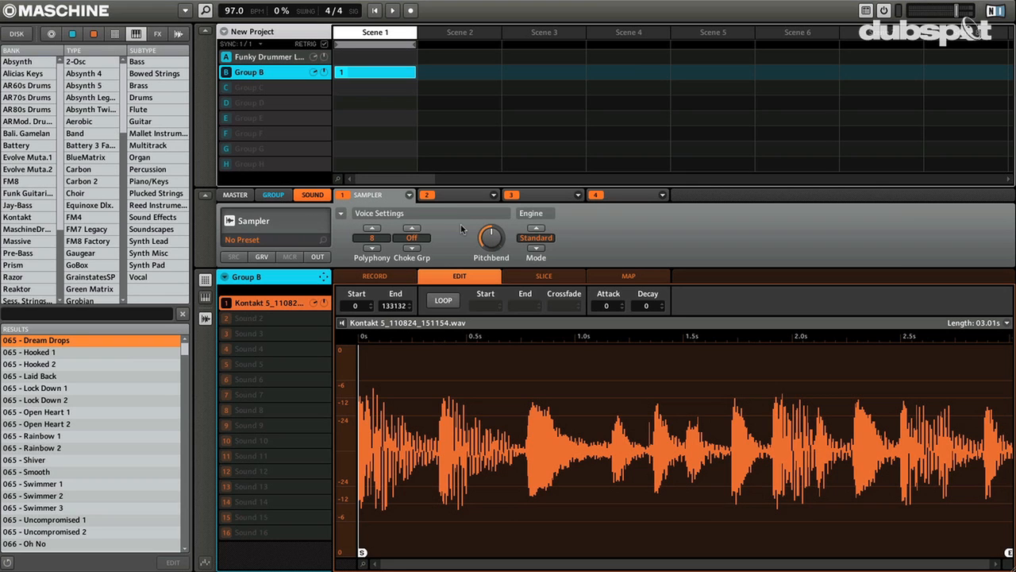
{"action": "mouse_move", "coordinate": [325, 256]}
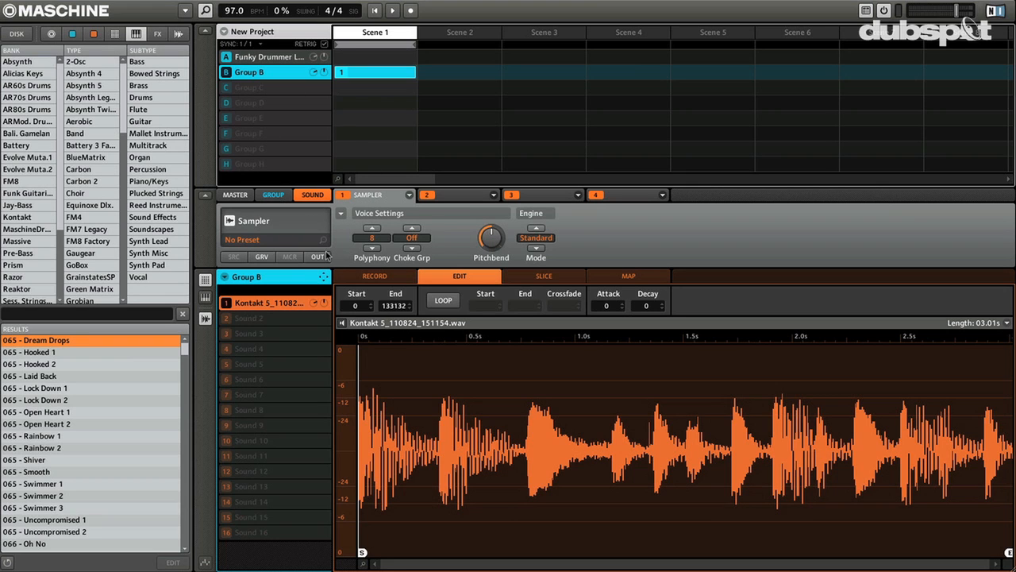
{"action": "mouse_move", "coordinate": [310, 254]}
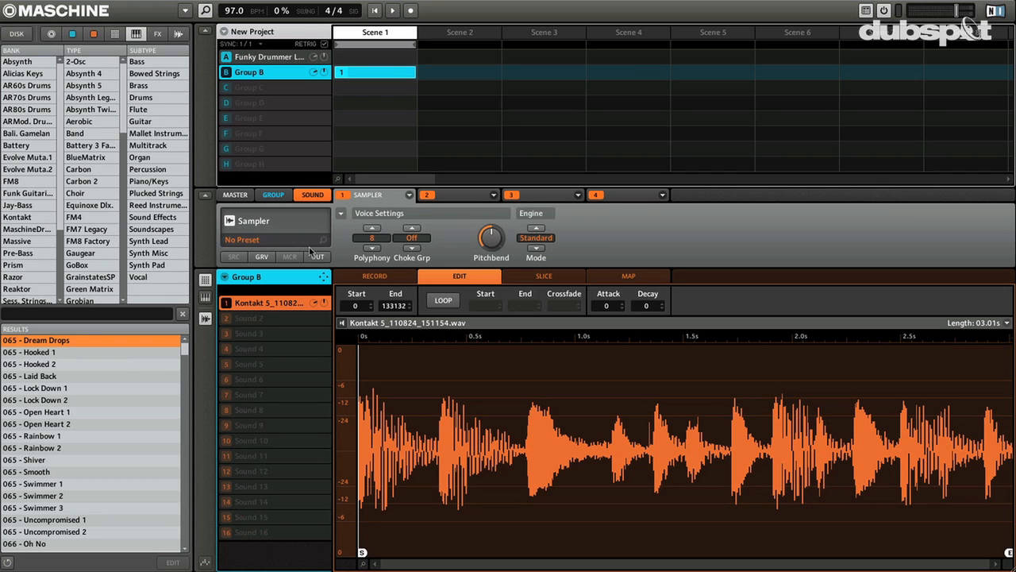